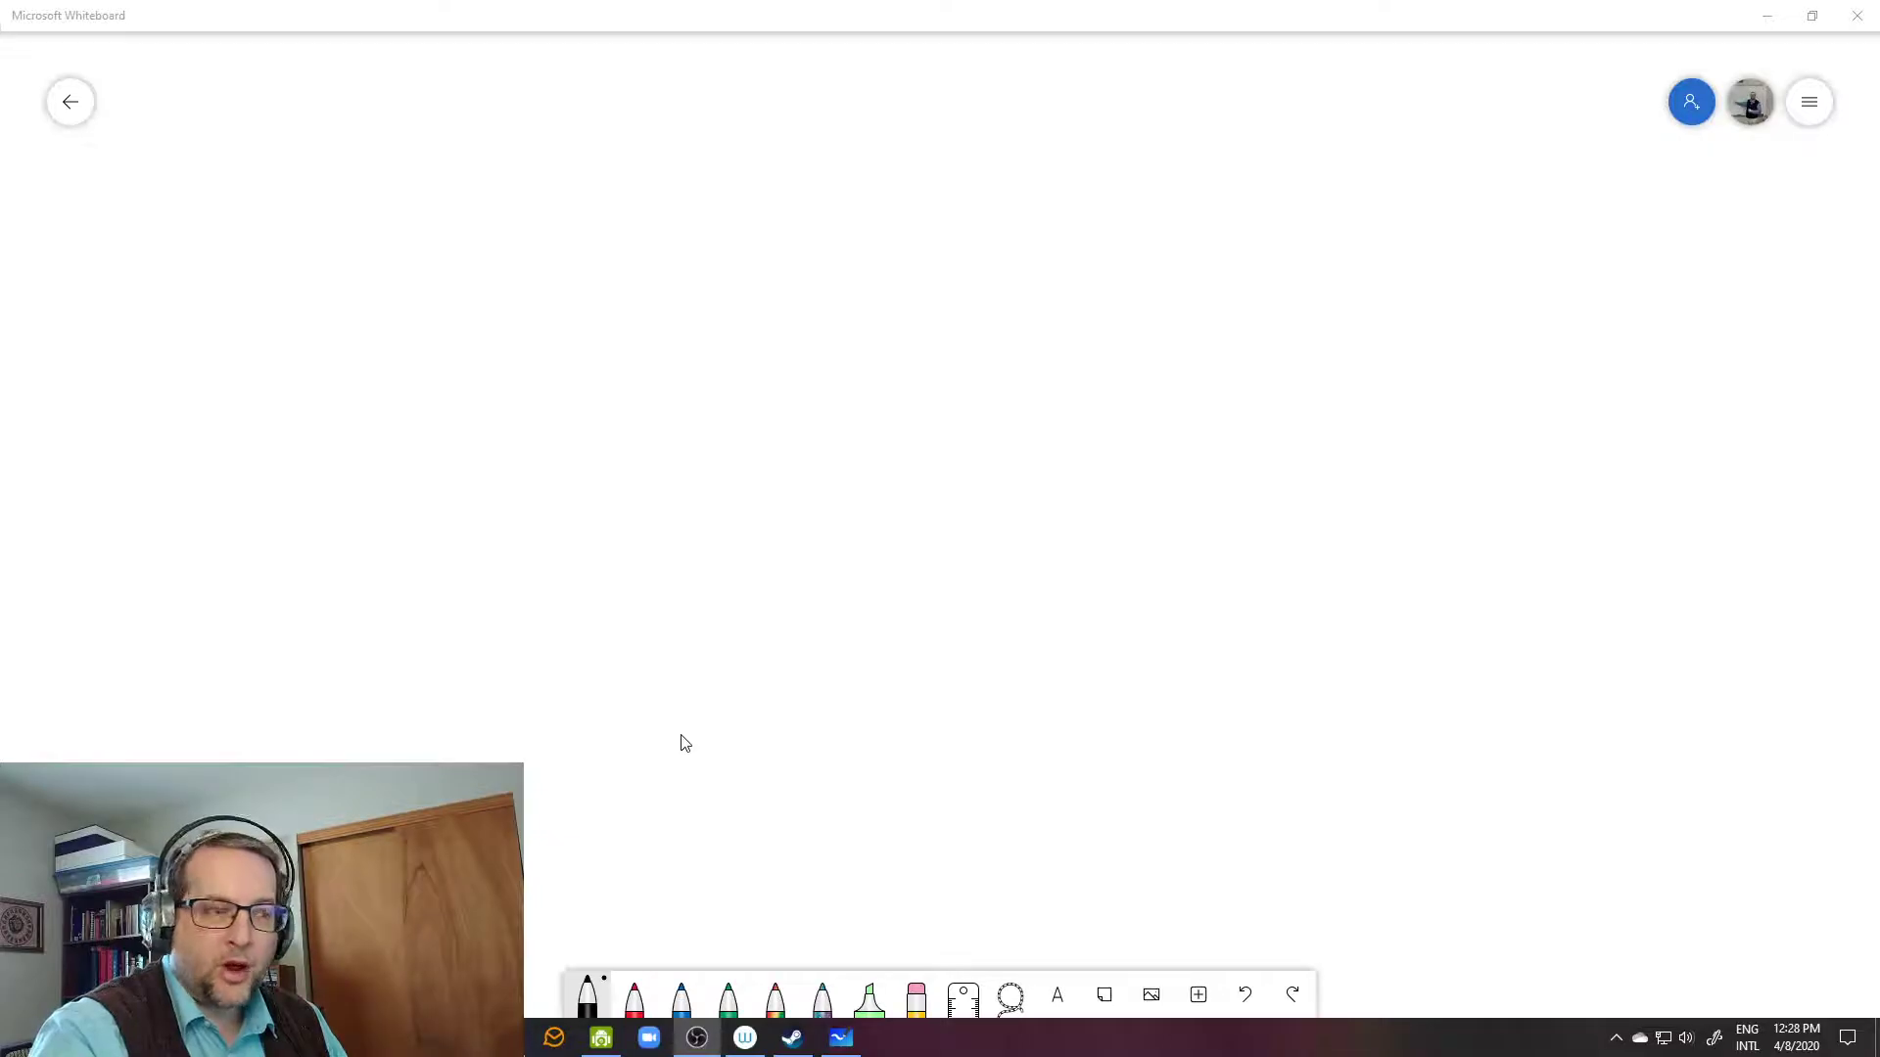
# Step: Select the black pen from the toolbar to handwrite sol, mi, do
pyautogui.click(751, 716)
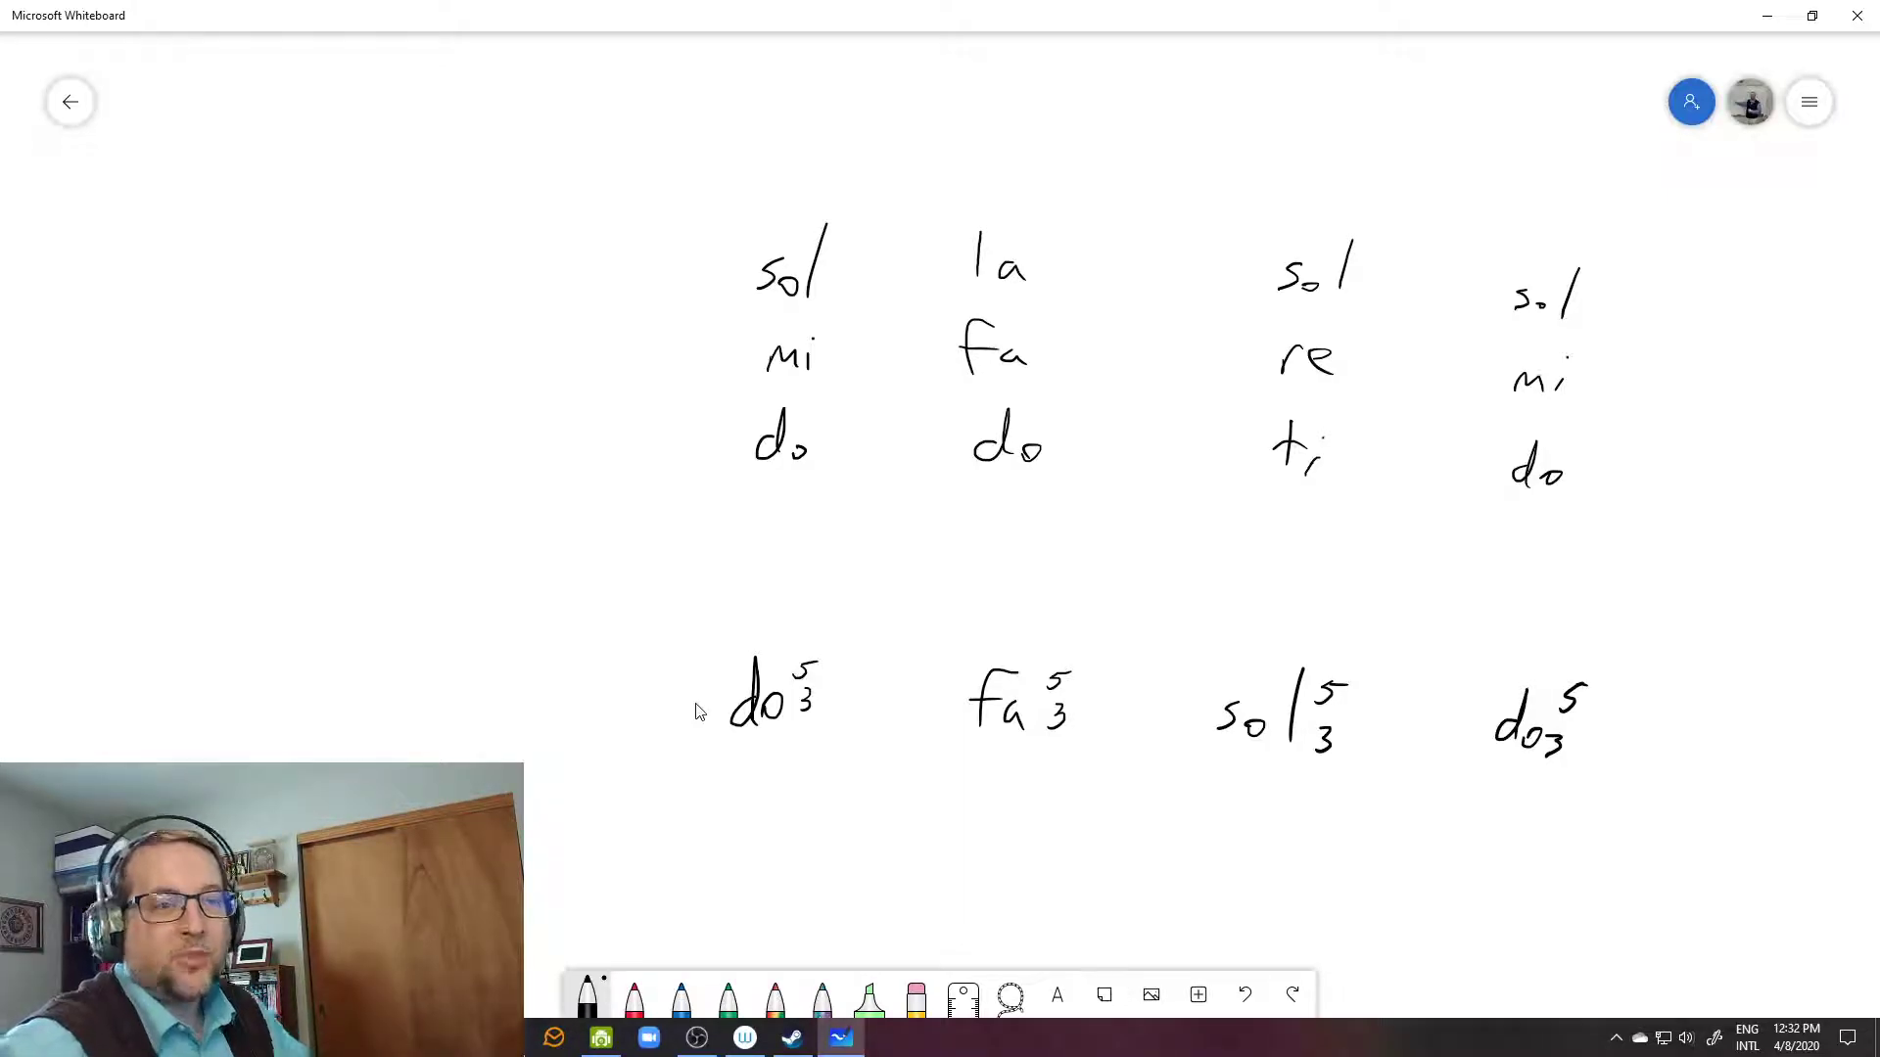
pyautogui.moveTo(351, 666)
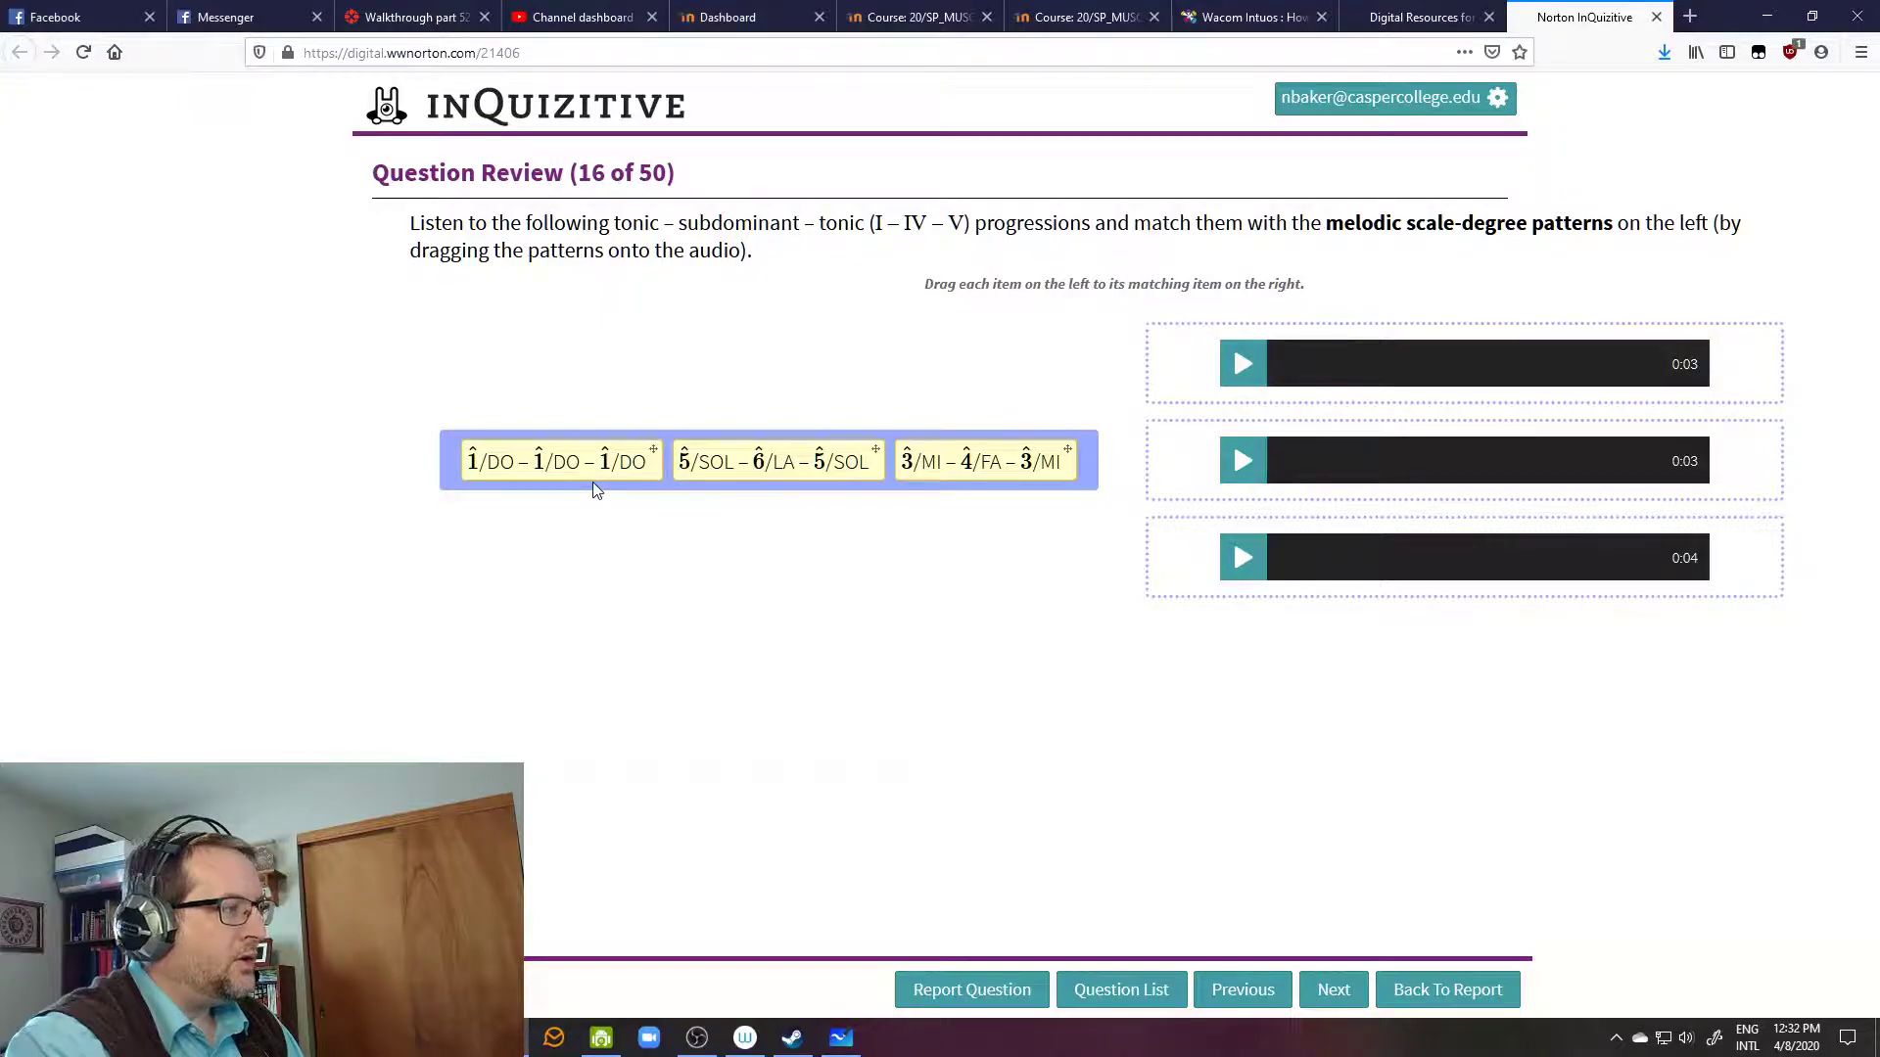
pyautogui.moveTo(780, 461)
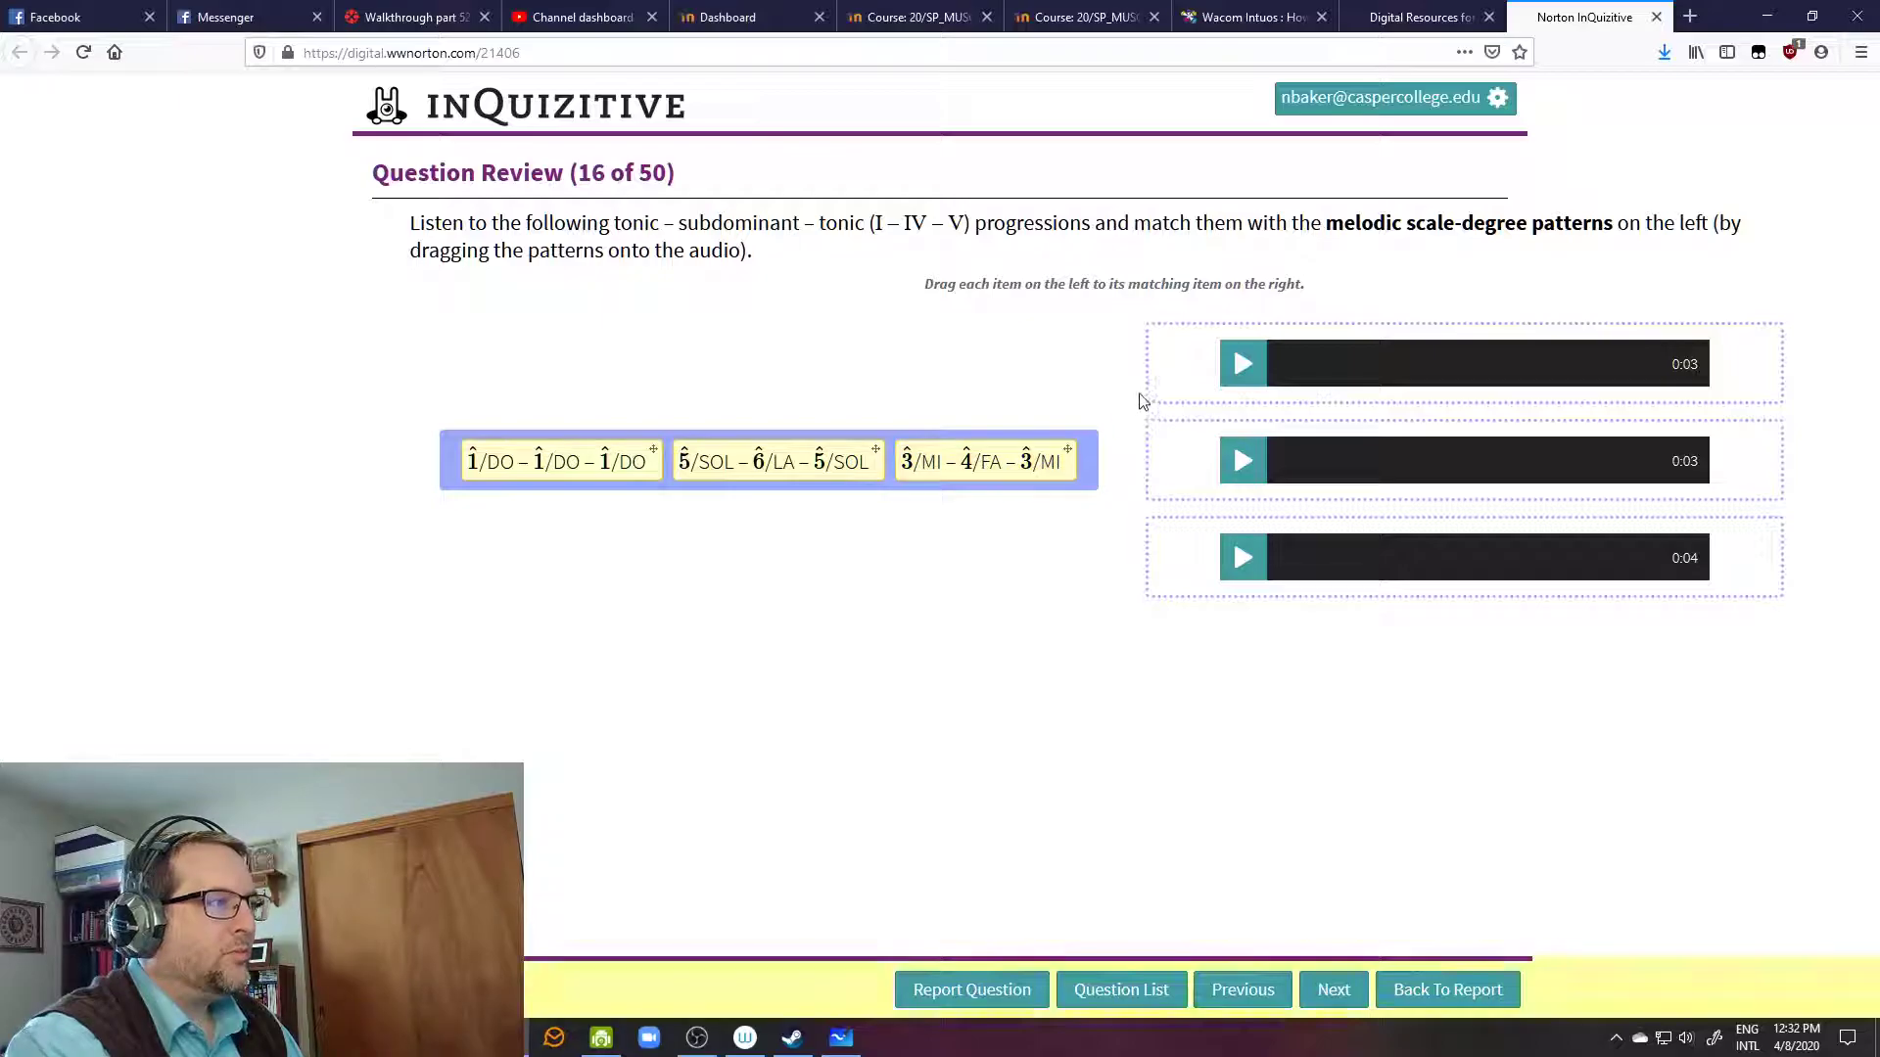
# Step: Play the audio for progressions one, two and three, toggling each clip twice
pyautogui.click(1242, 363)
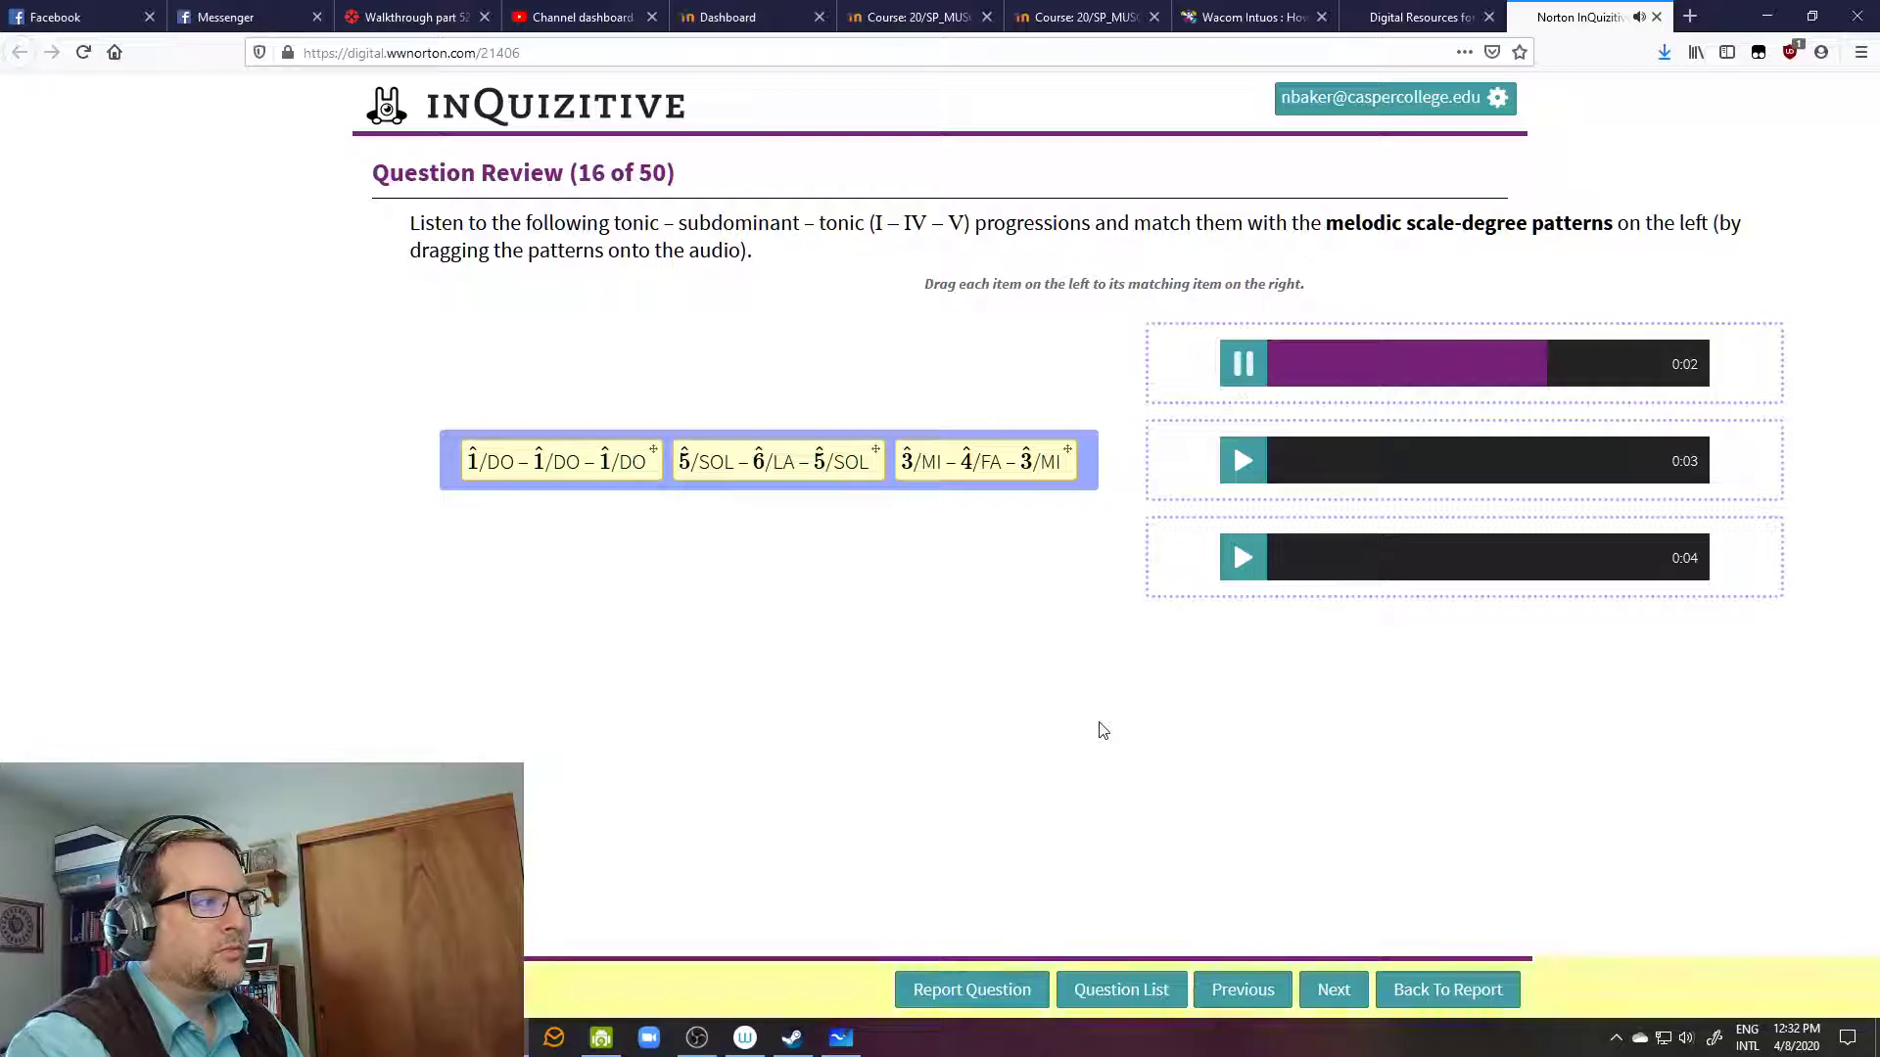
pyautogui.click(1243, 364)
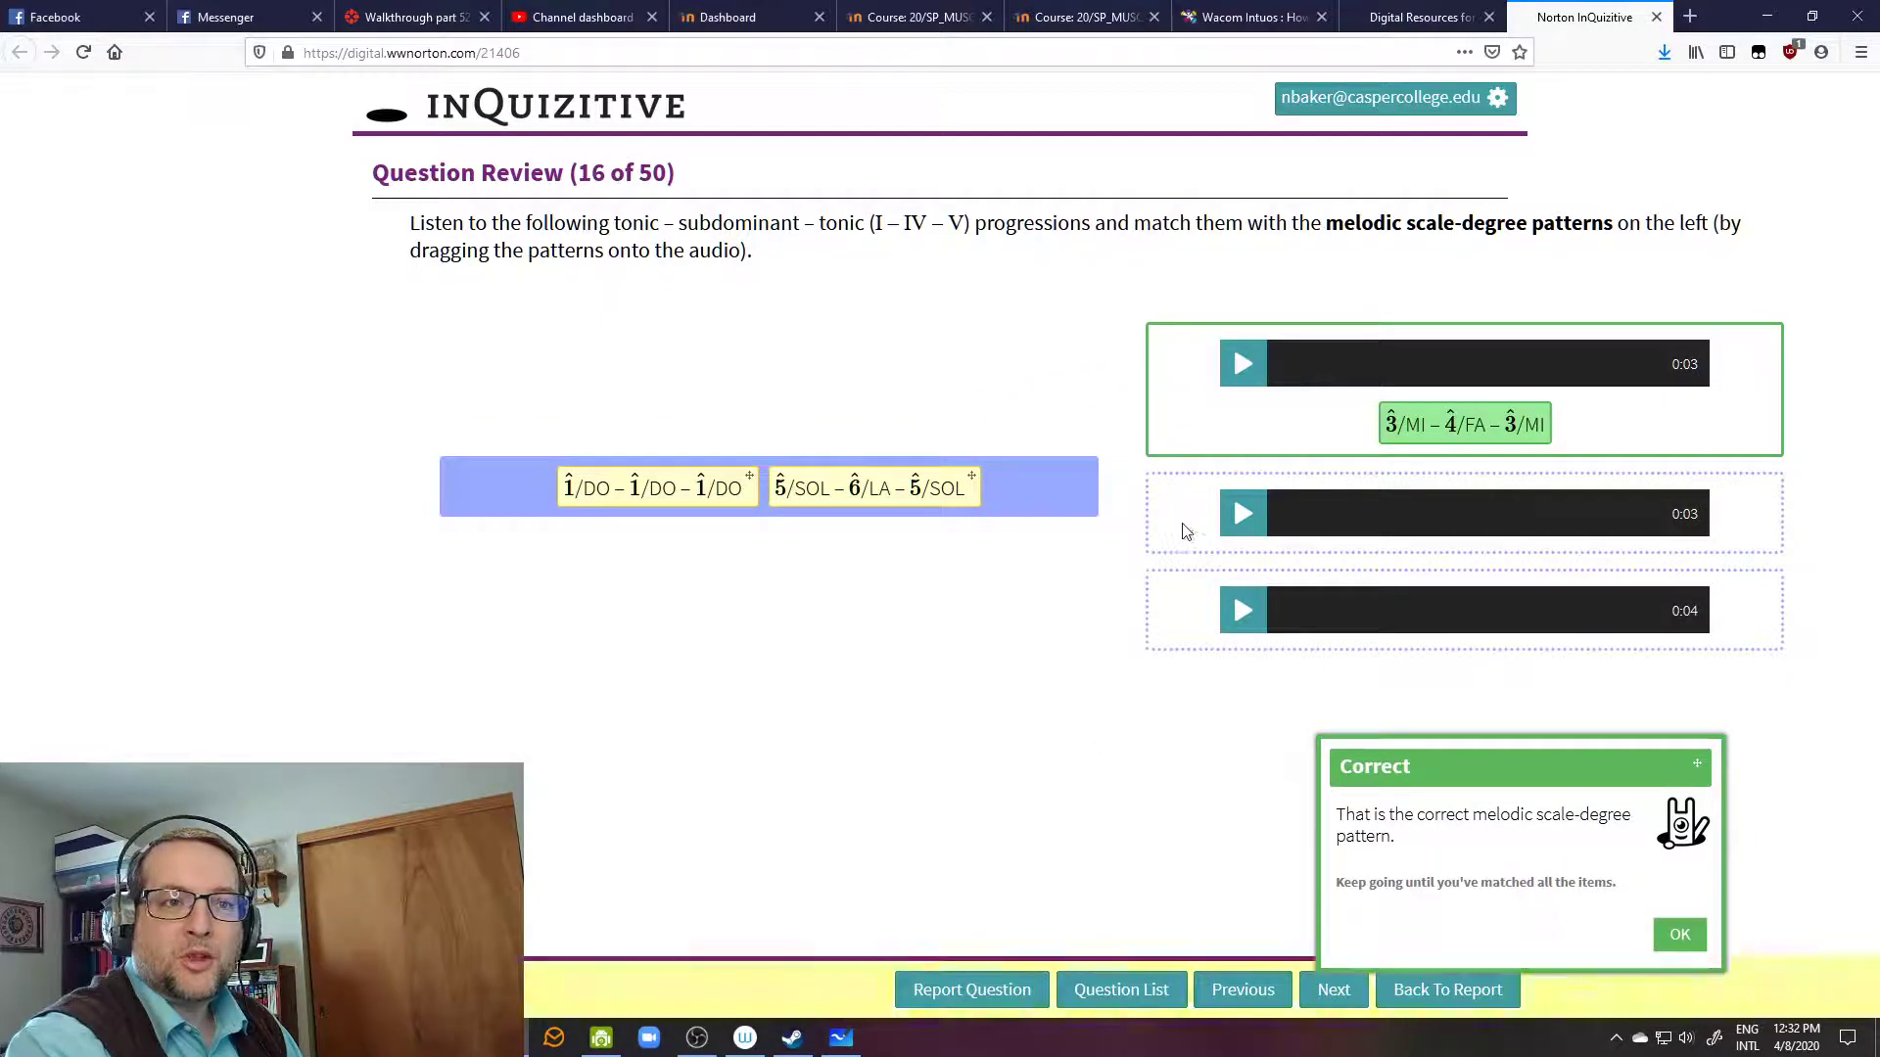
pyautogui.click(1242, 513)
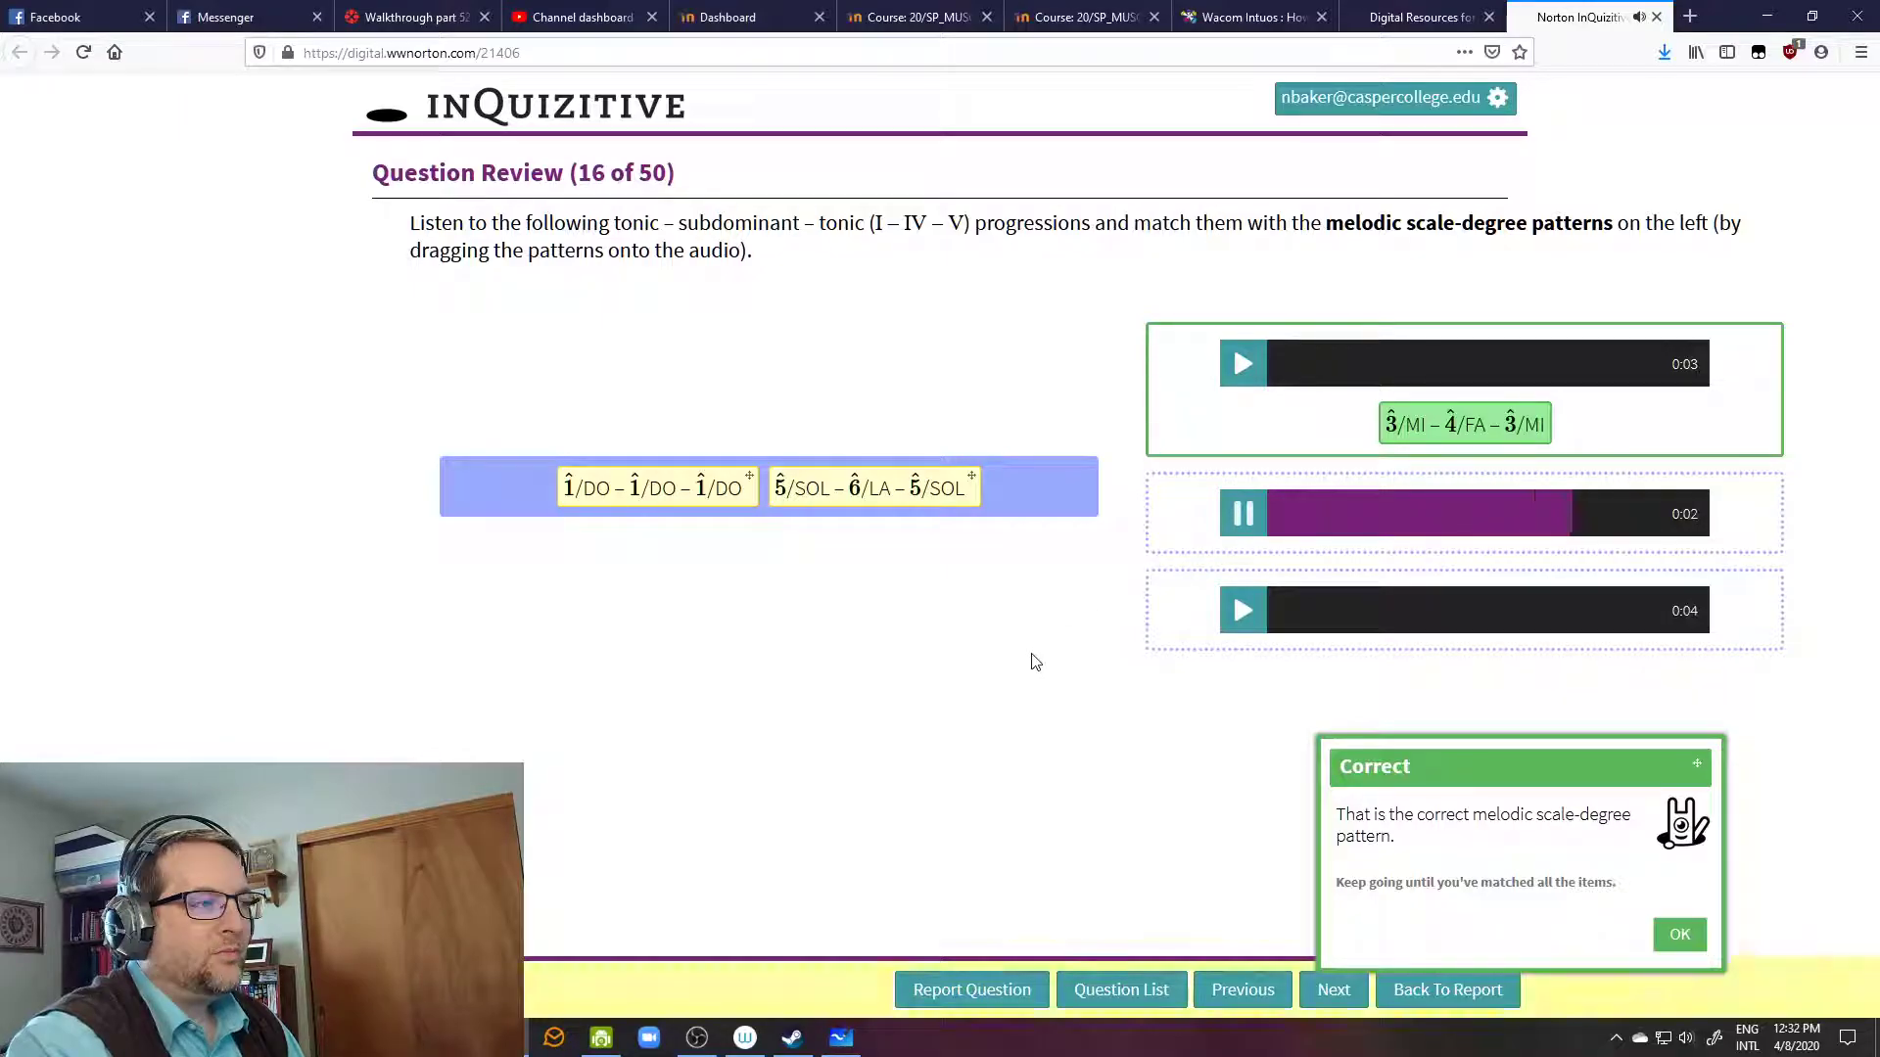
pyautogui.click(1243, 513)
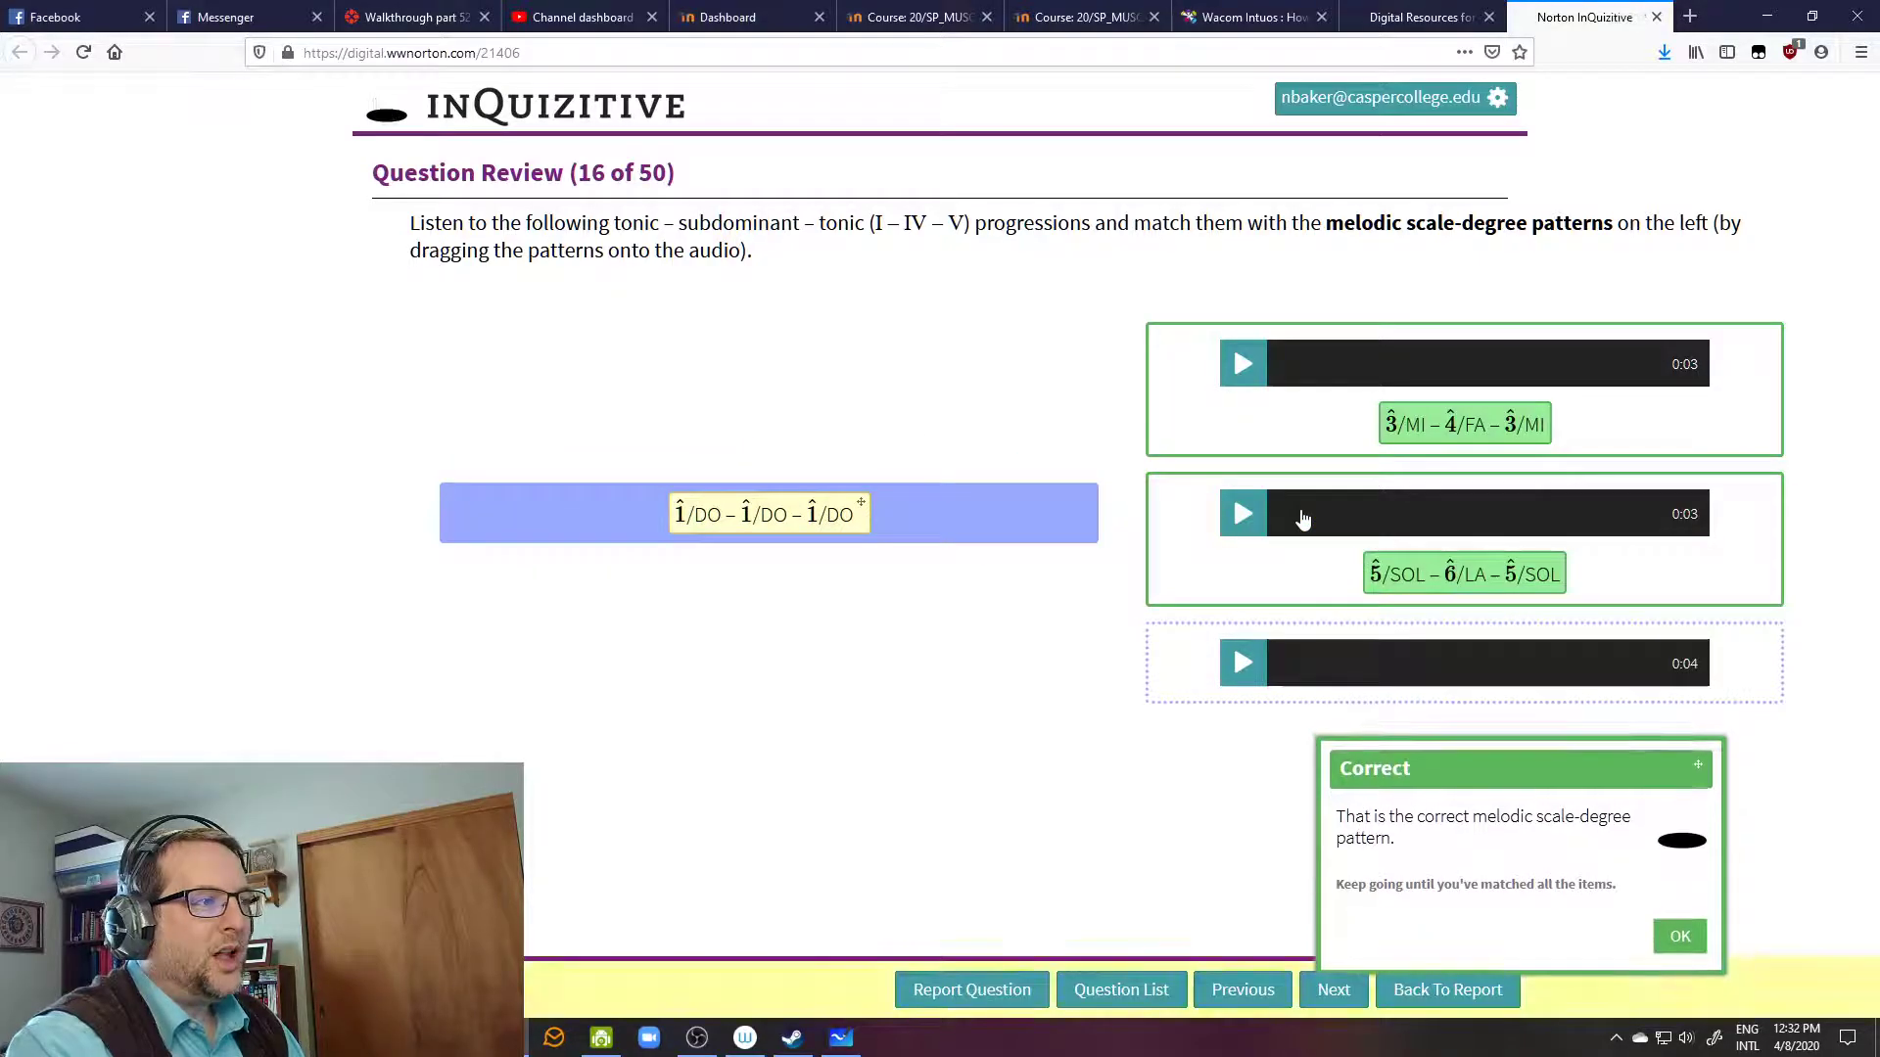
pyautogui.click(1243, 663)
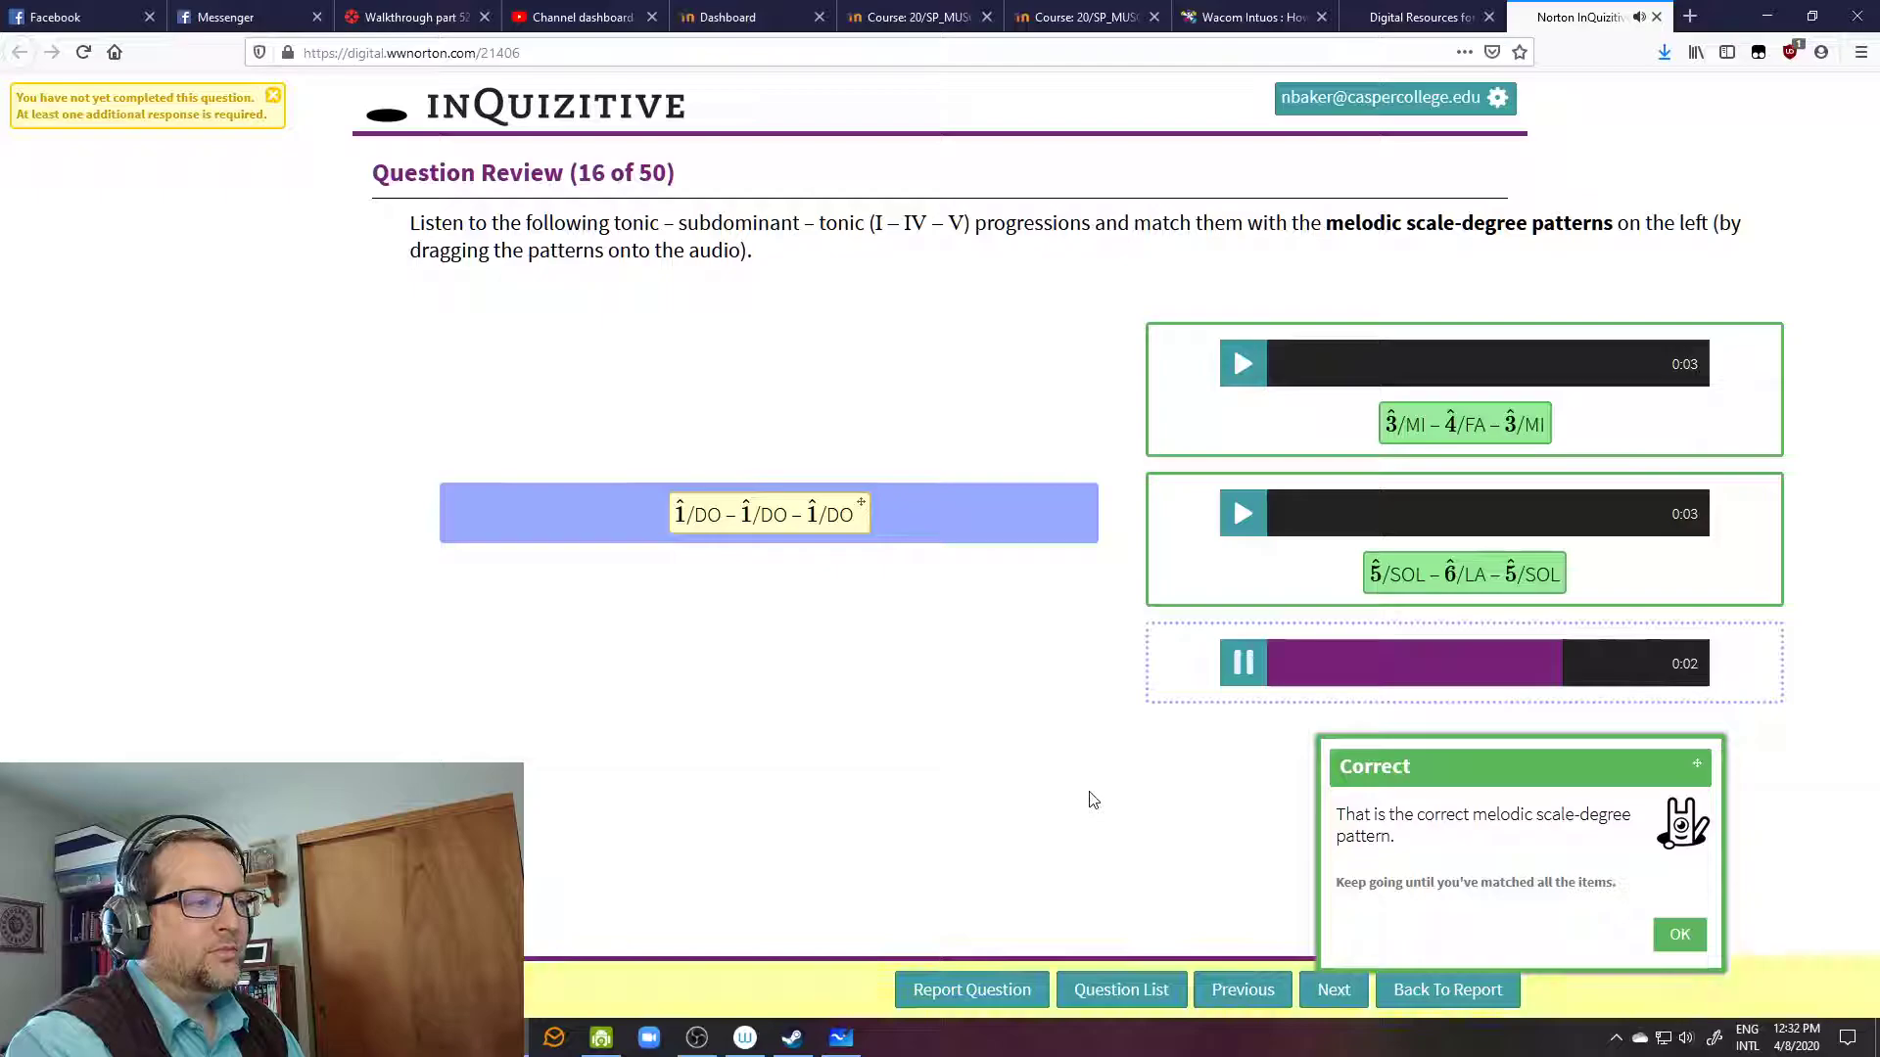
pyautogui.click(1242, 663)
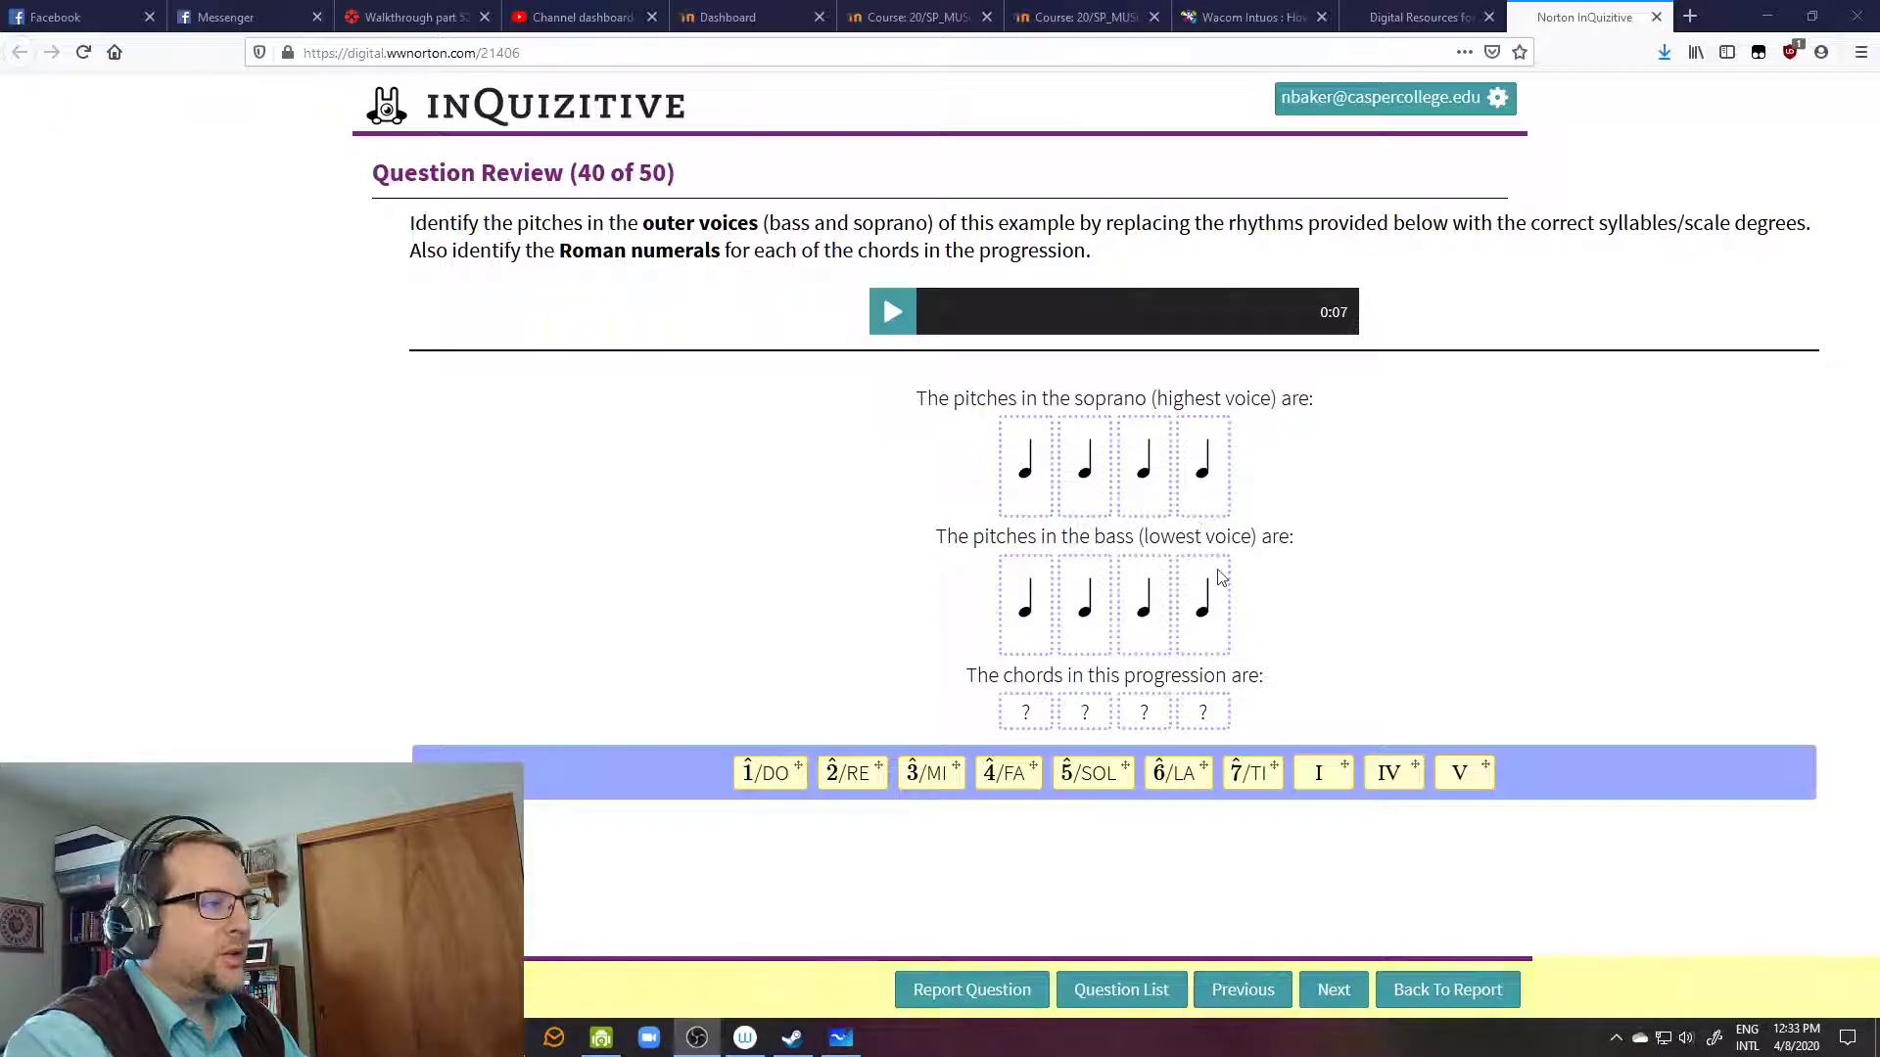
pyautogui.moveTo(1240, 633)
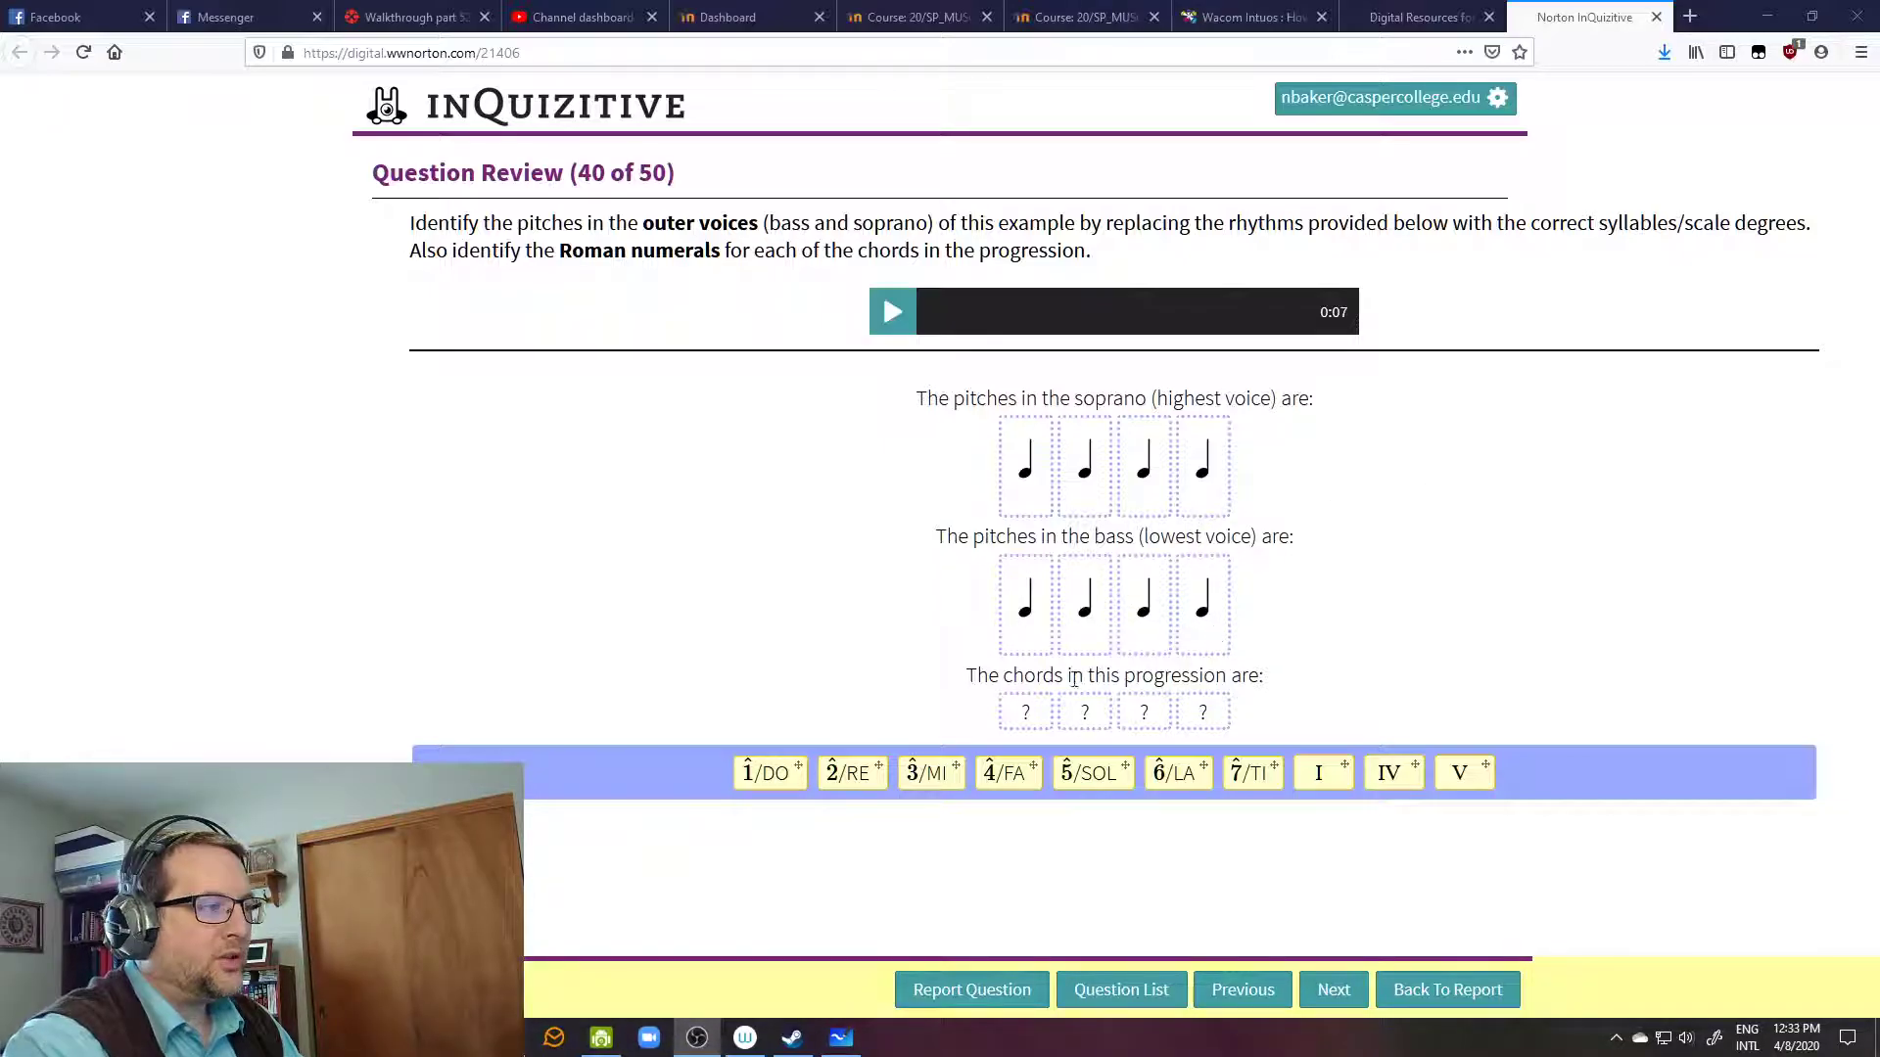
pyautogui.moveTo(1269, 728)
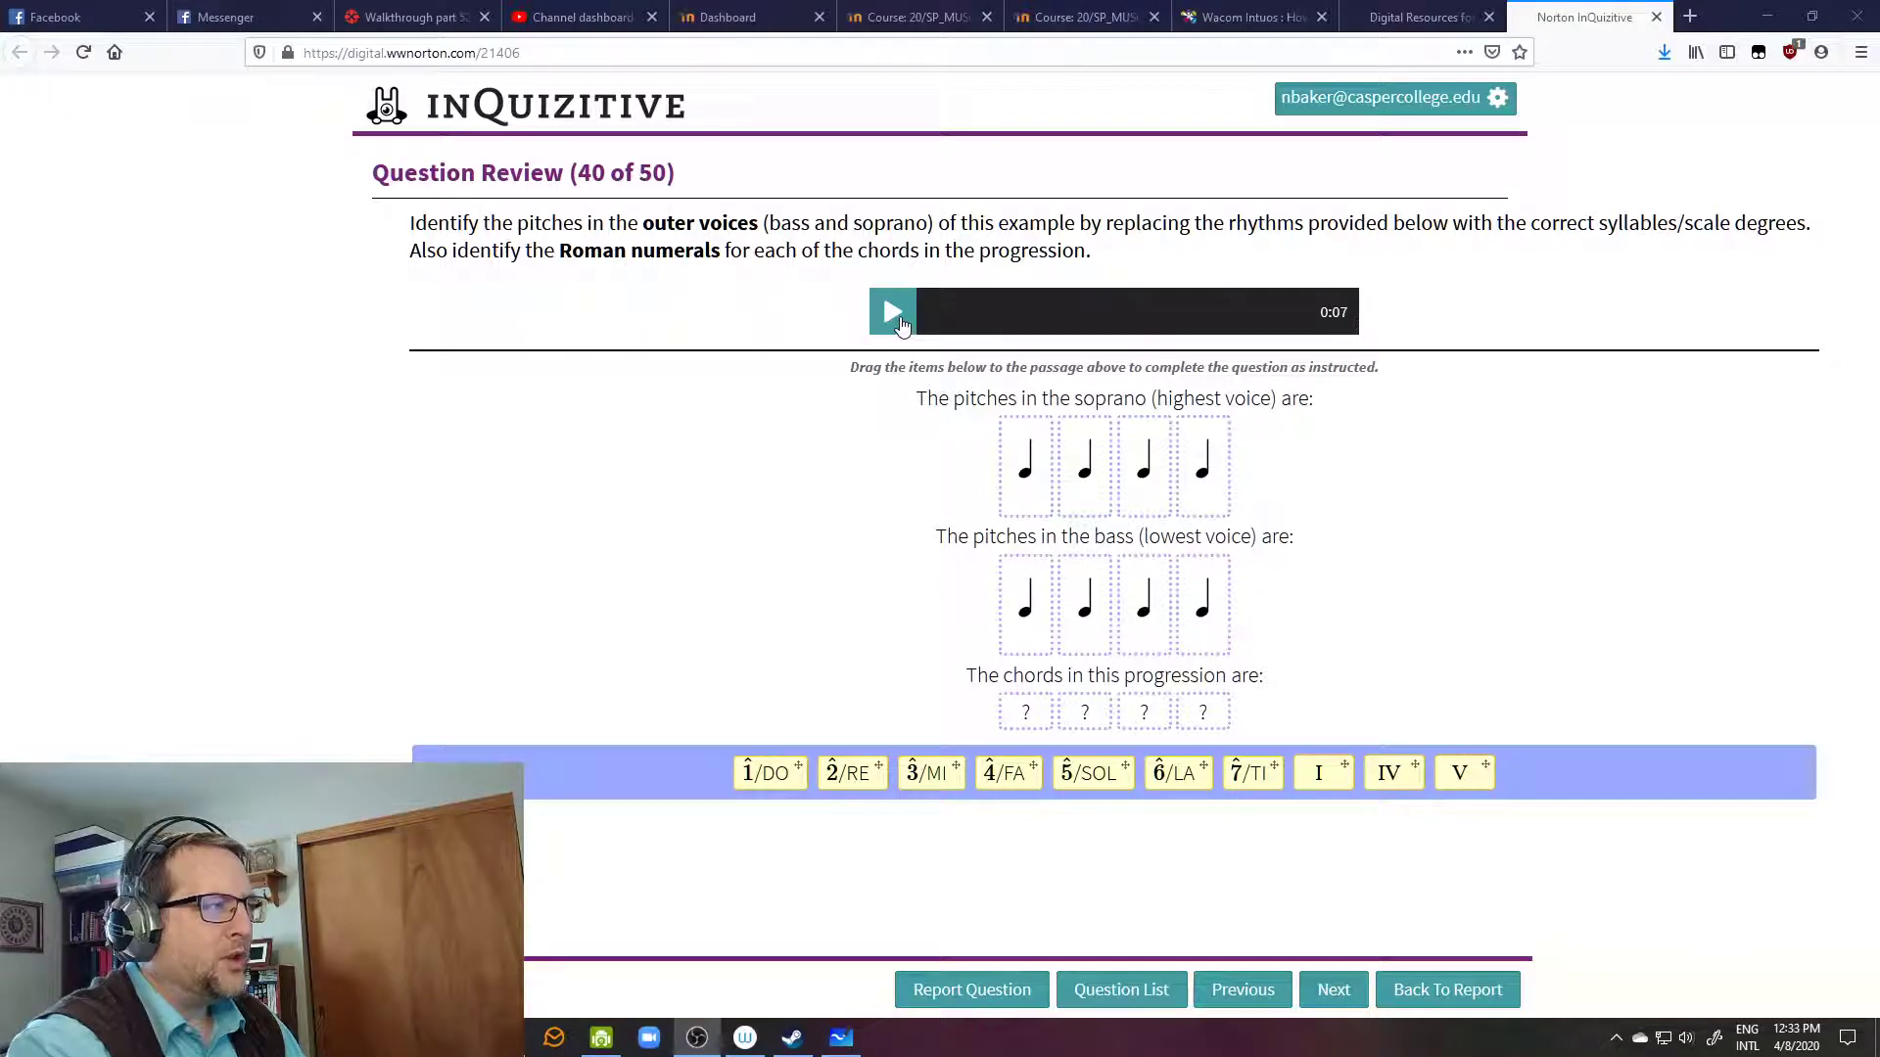
pyautogui.click(892, 312)
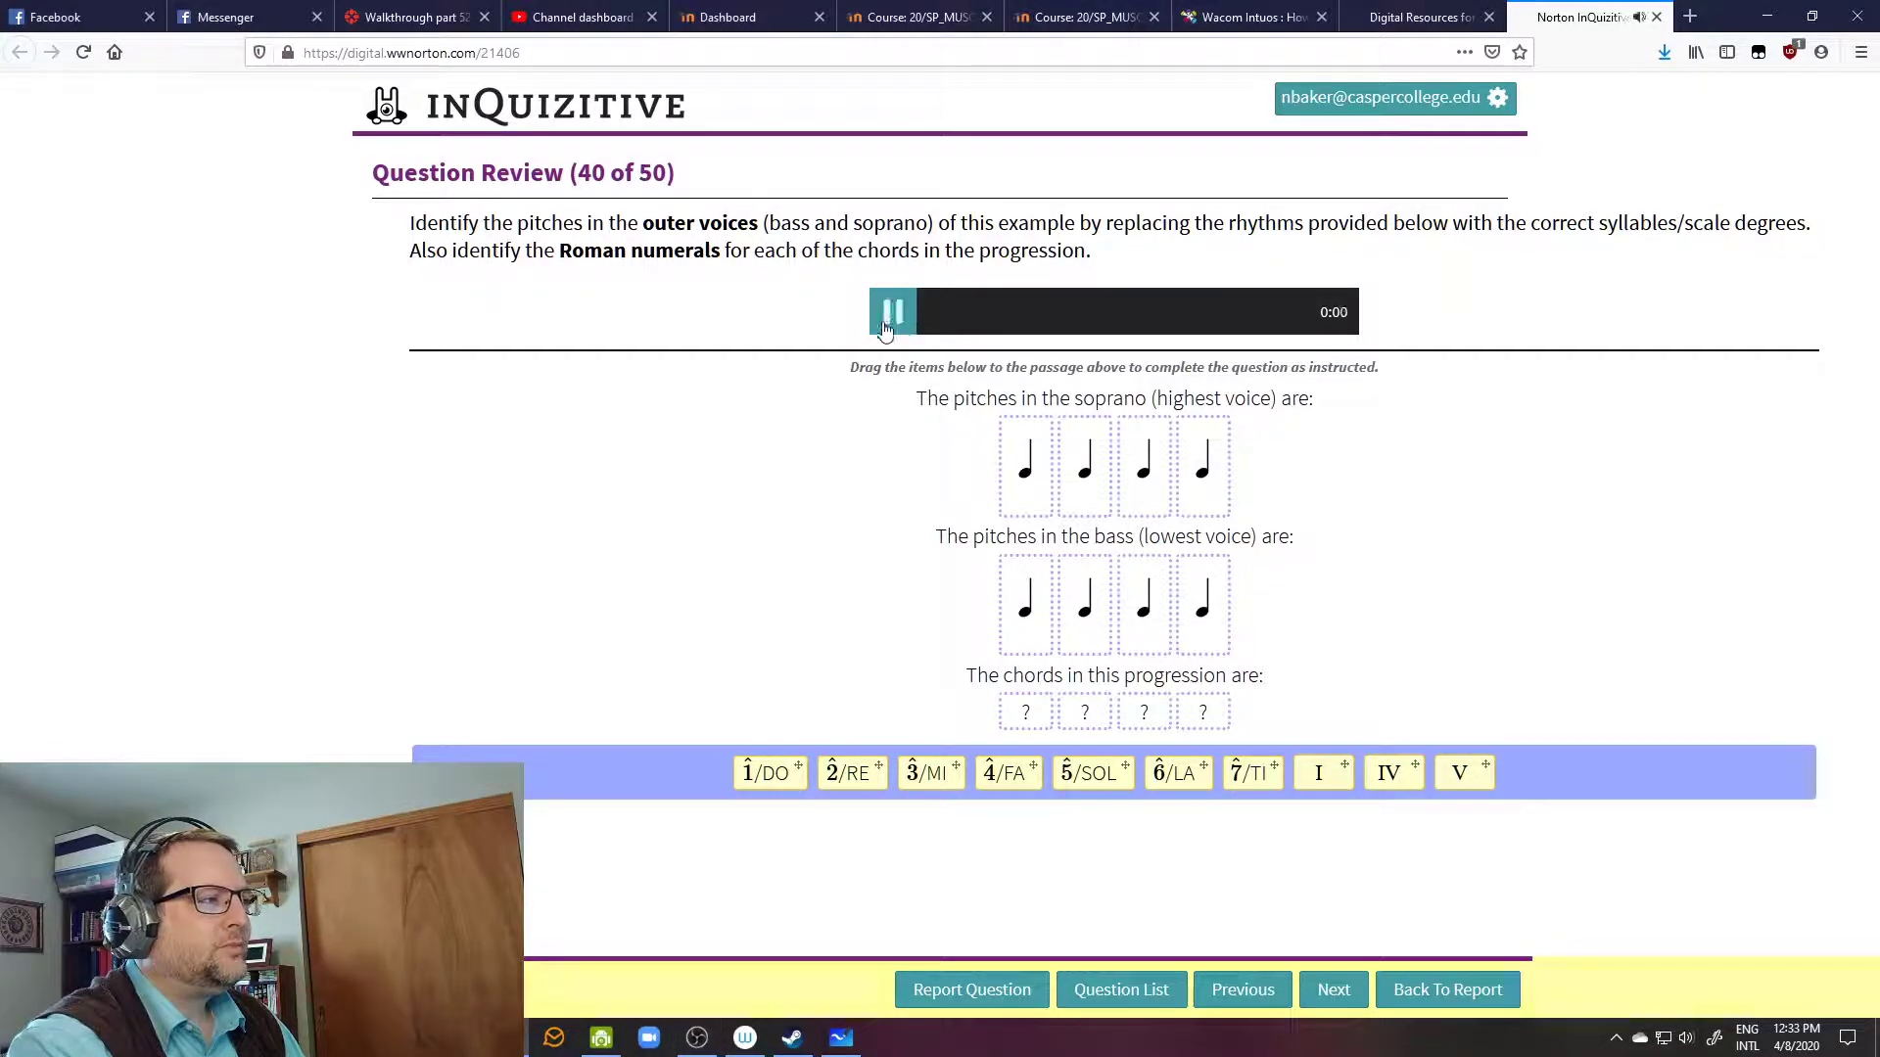
pyautogui.click(892, 311)
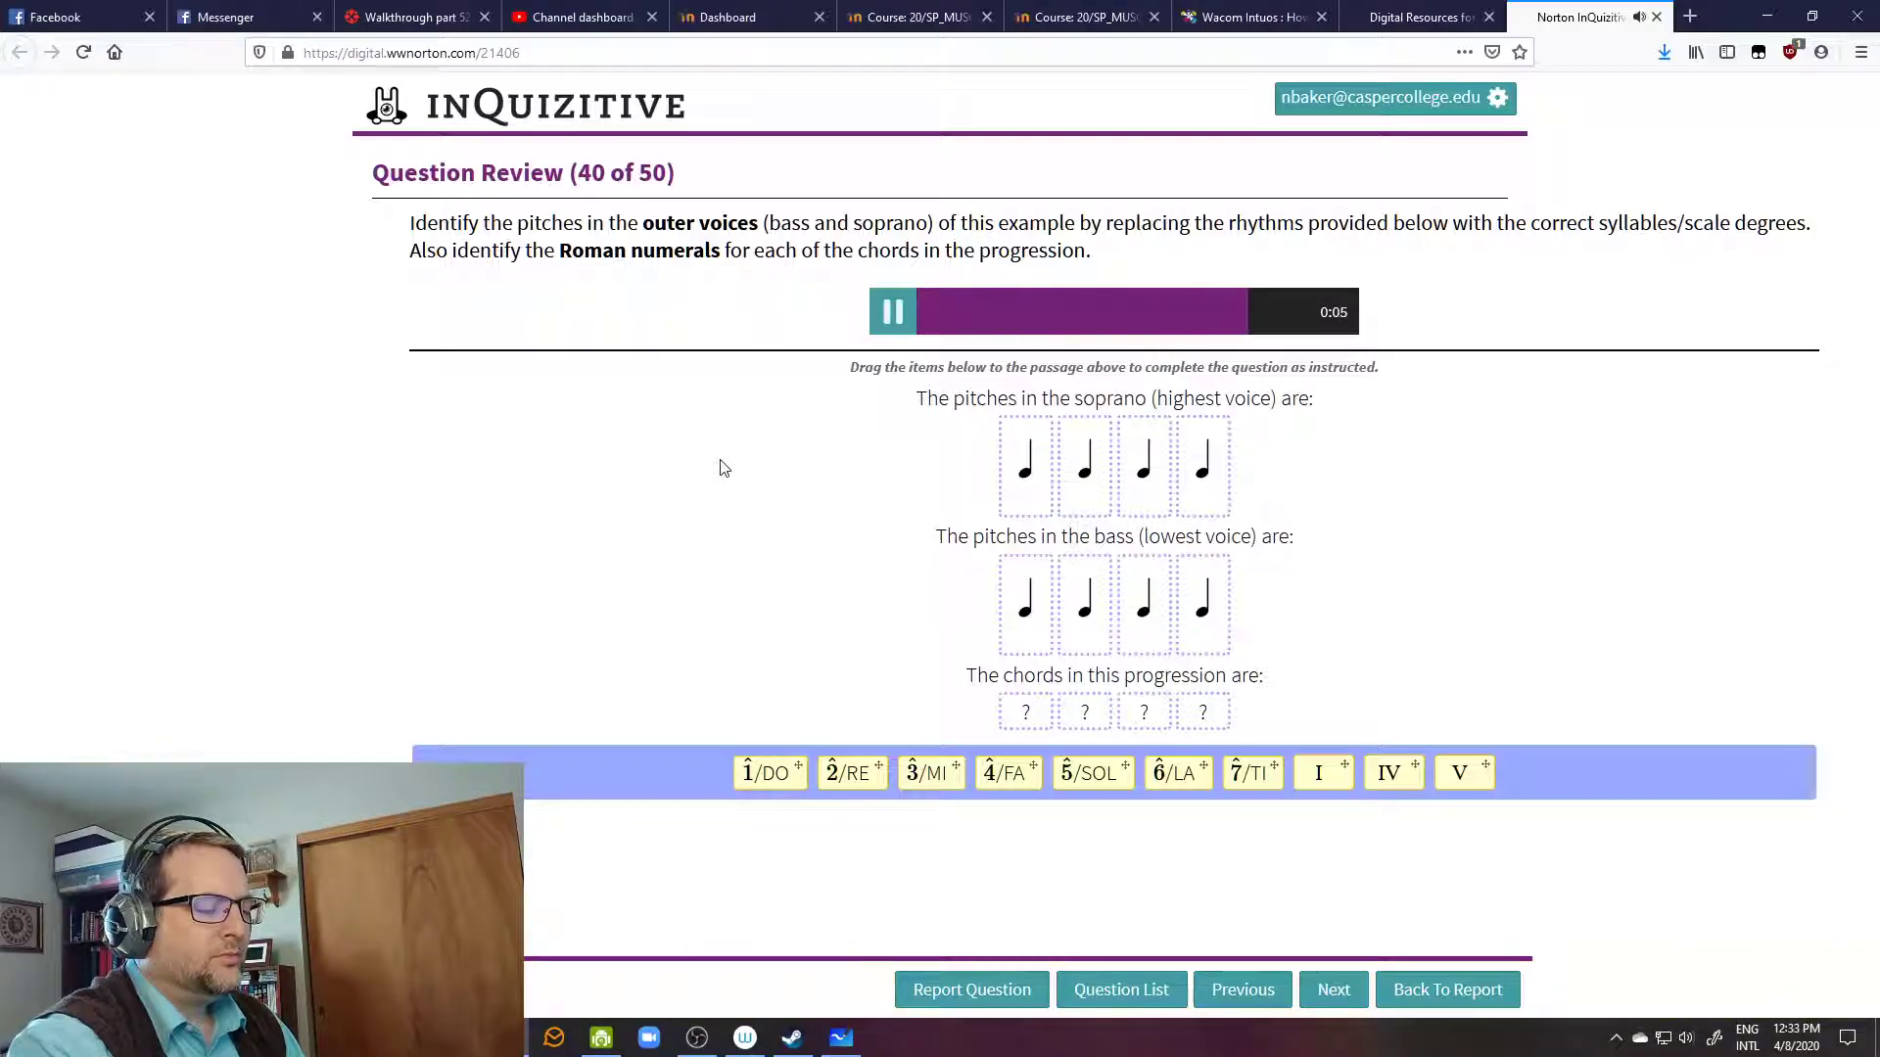
pyautogui.click(892, 311)
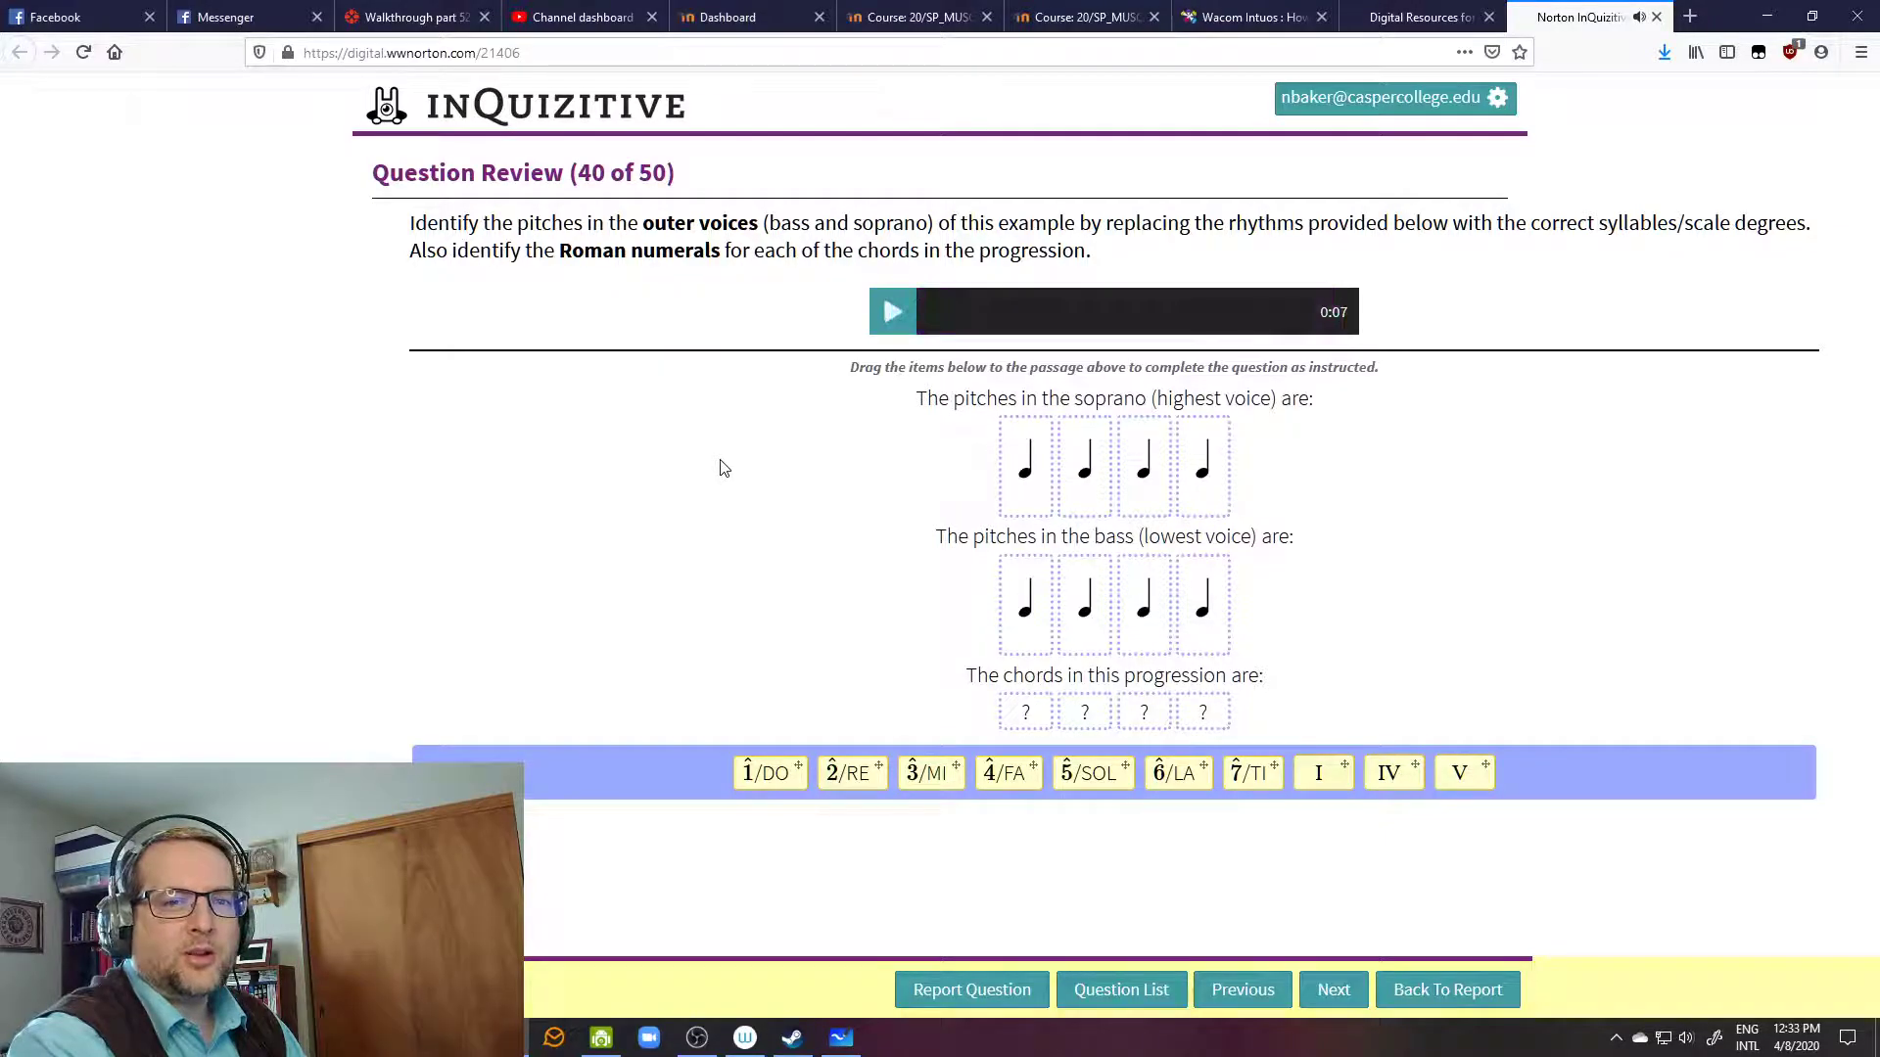
pyautogui.moveTo(732, 459)
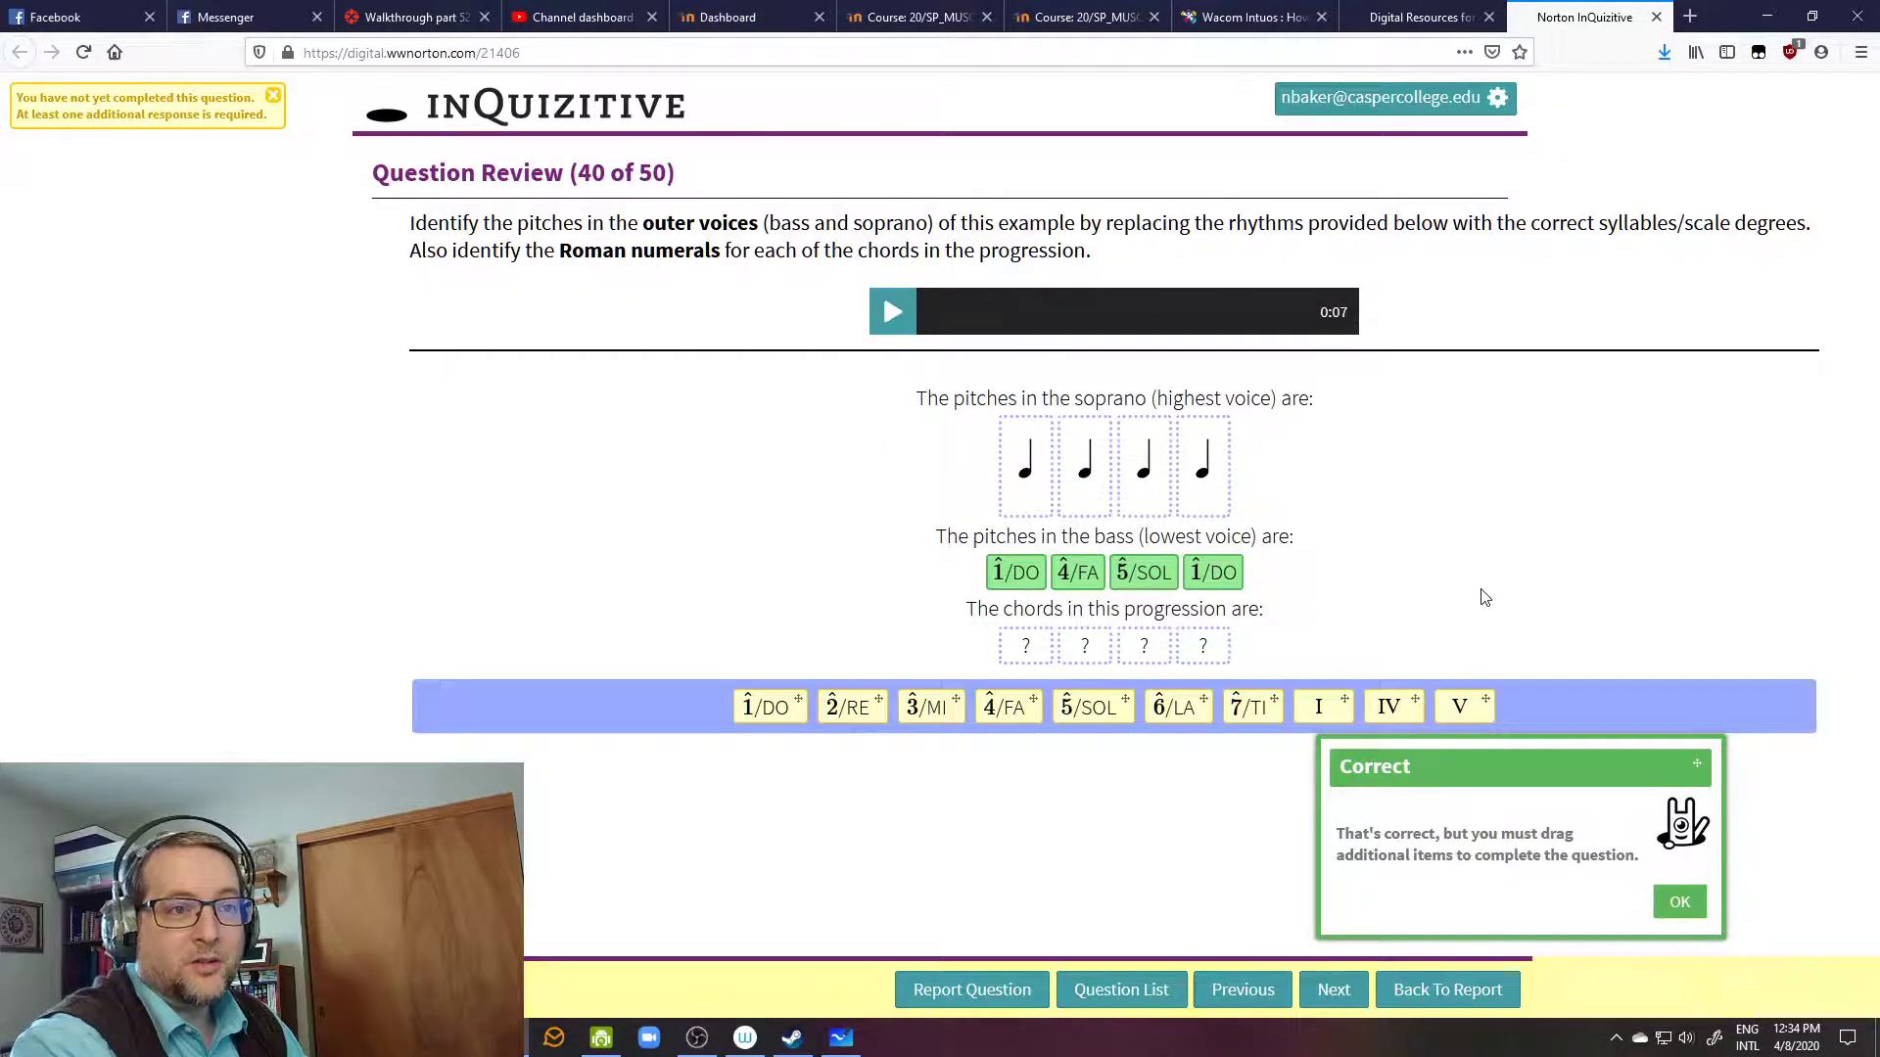
pyautogui.moveTo(1508, 594)
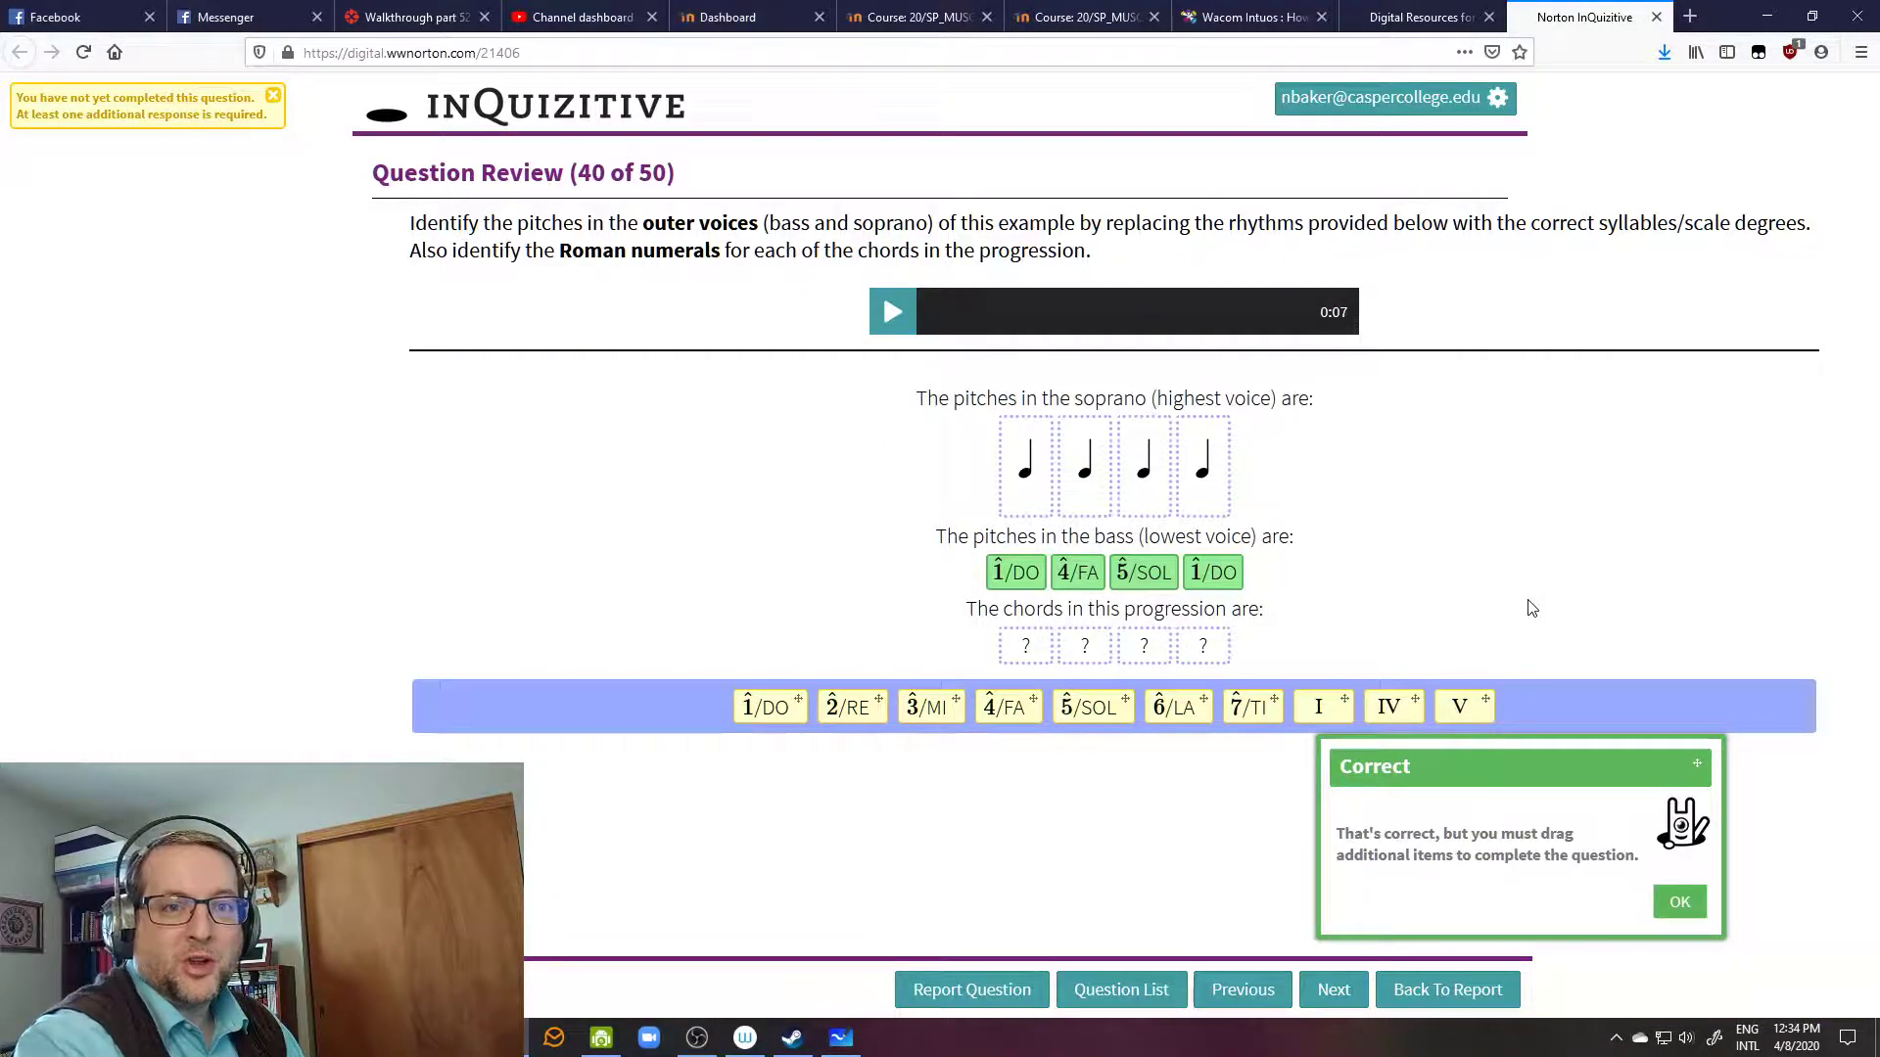
pyautogui.moveTo(1371, 678)
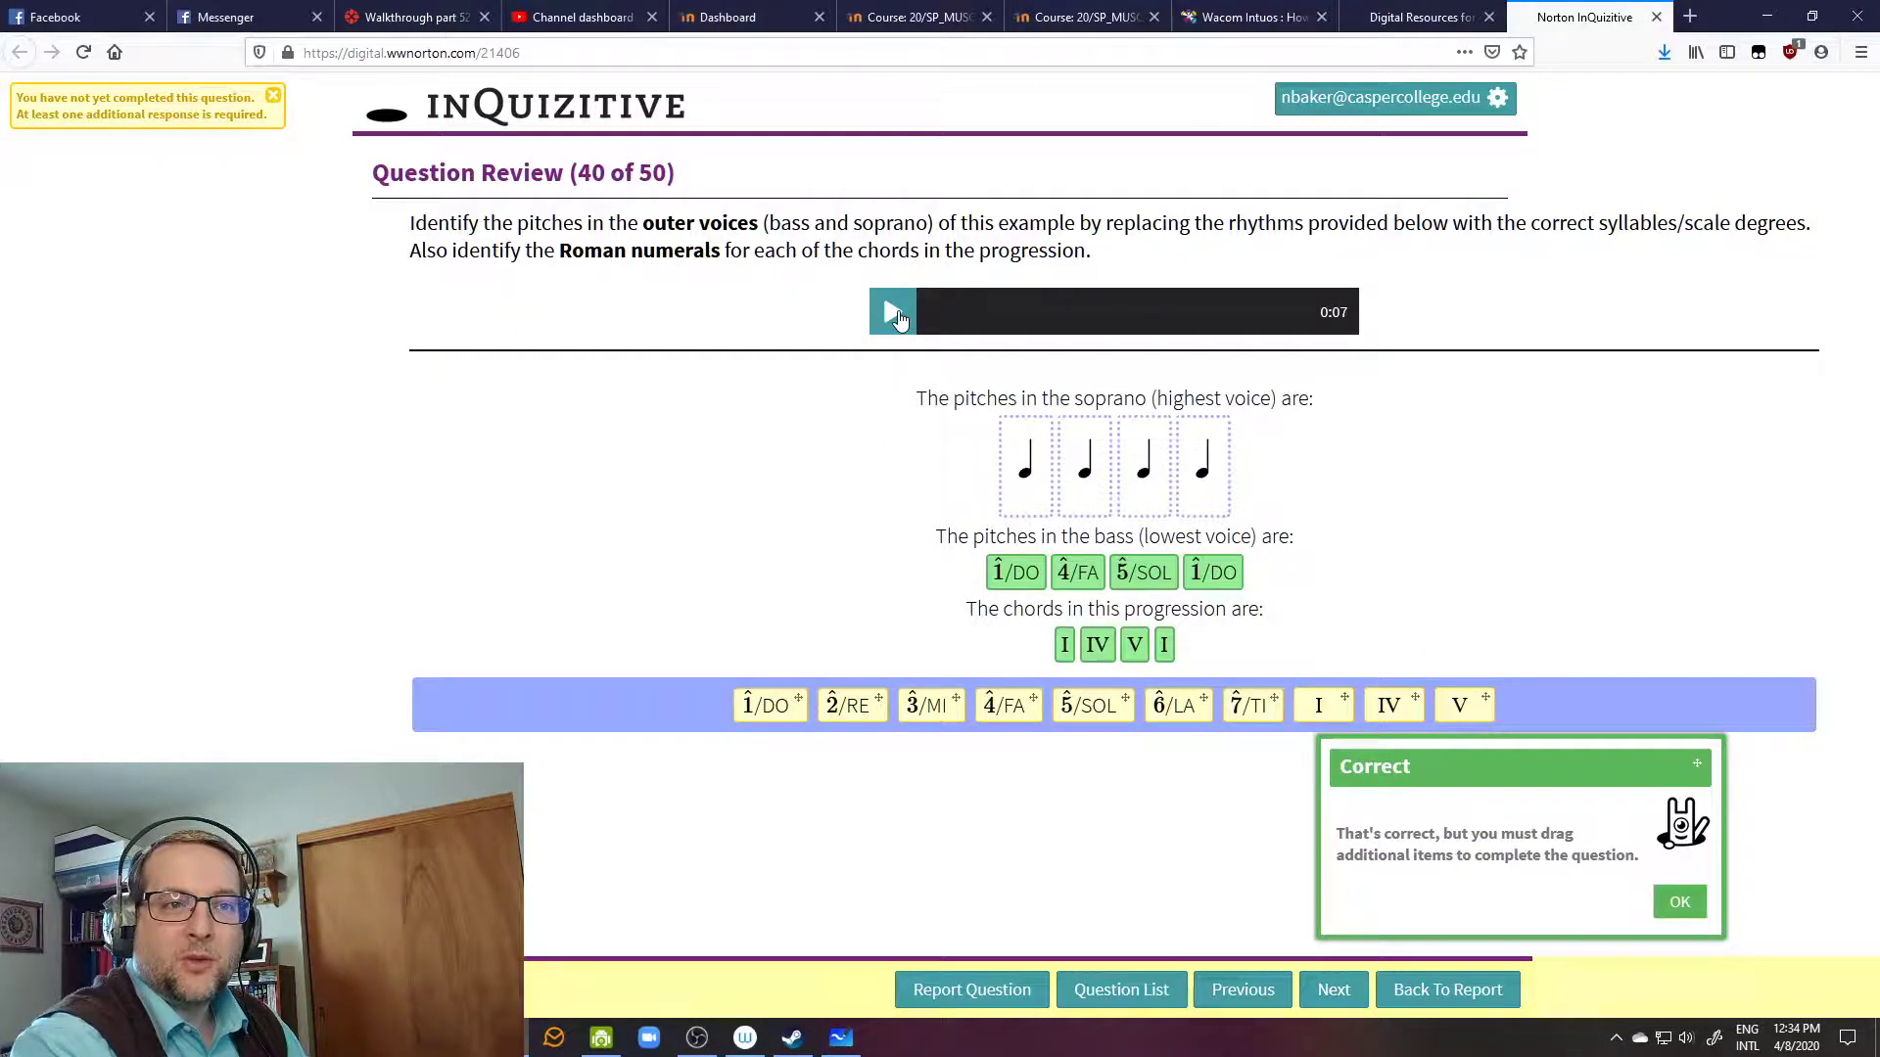
pyautogui.click(892, 312)
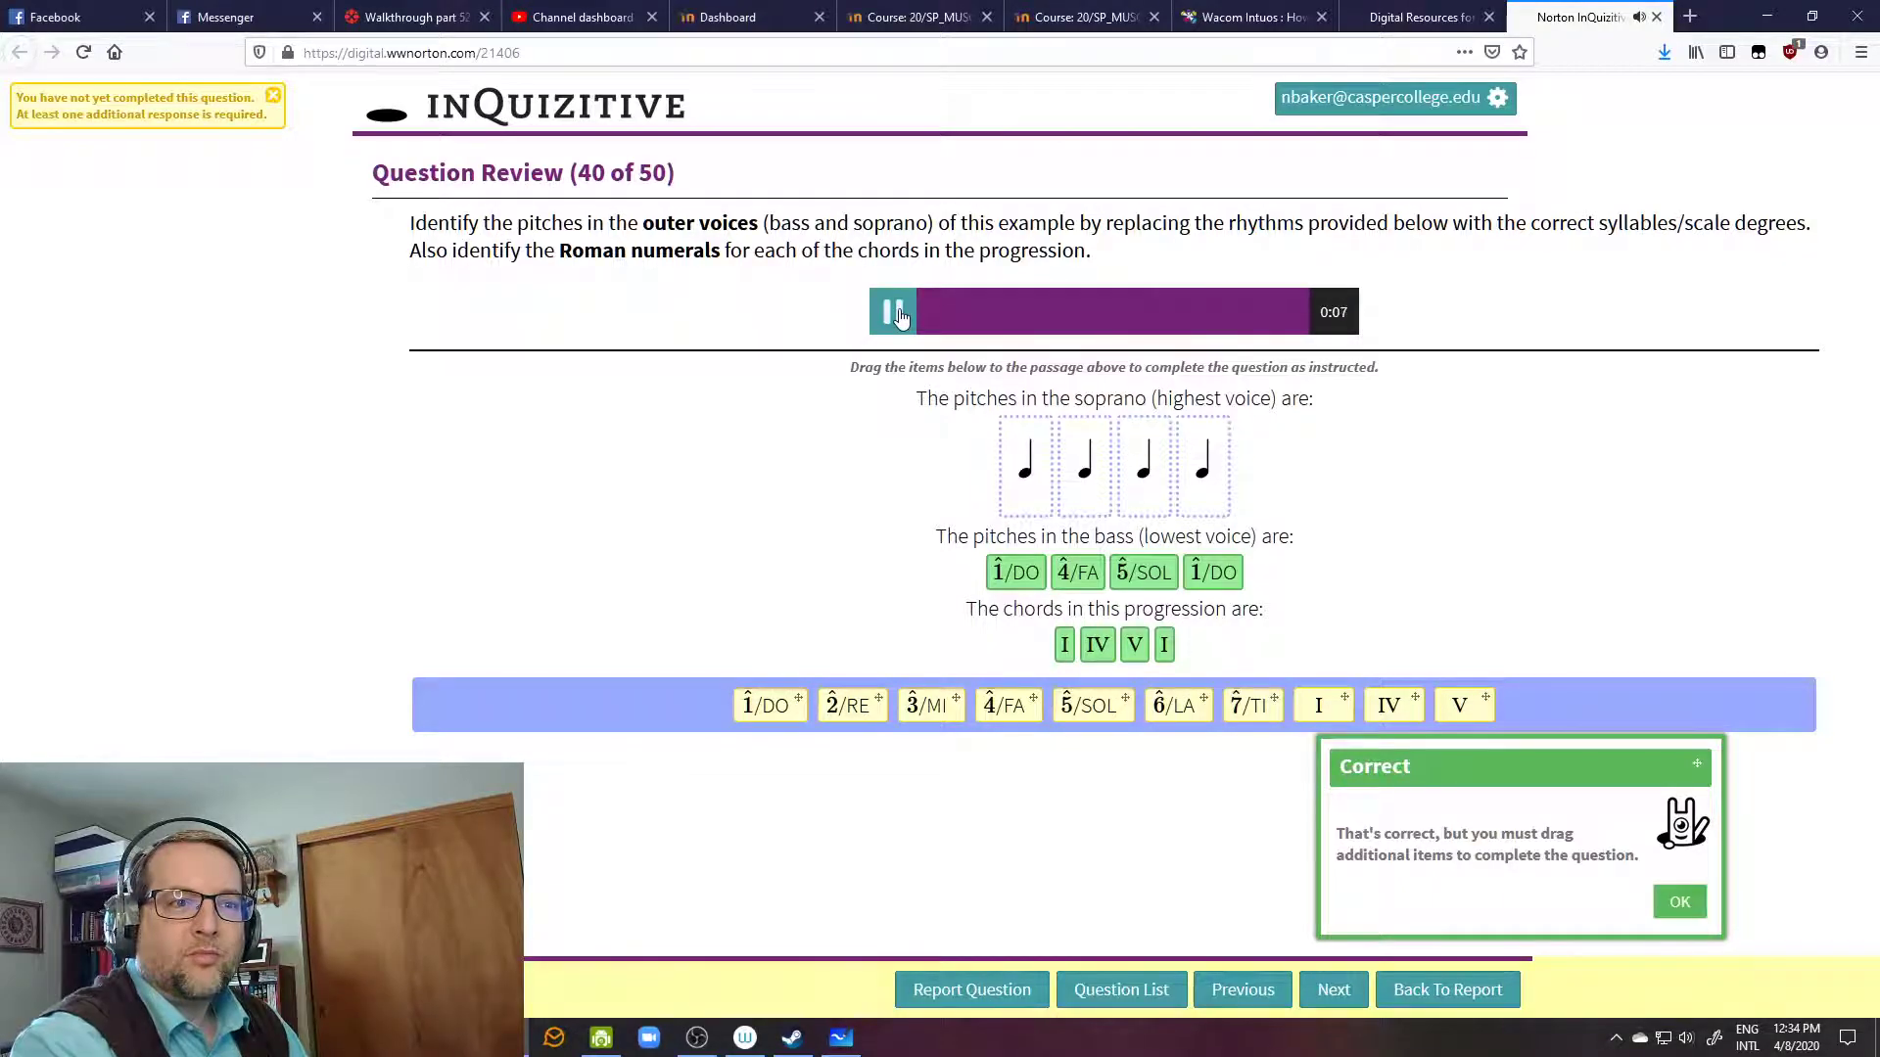
pyautogui.click(892, 312)
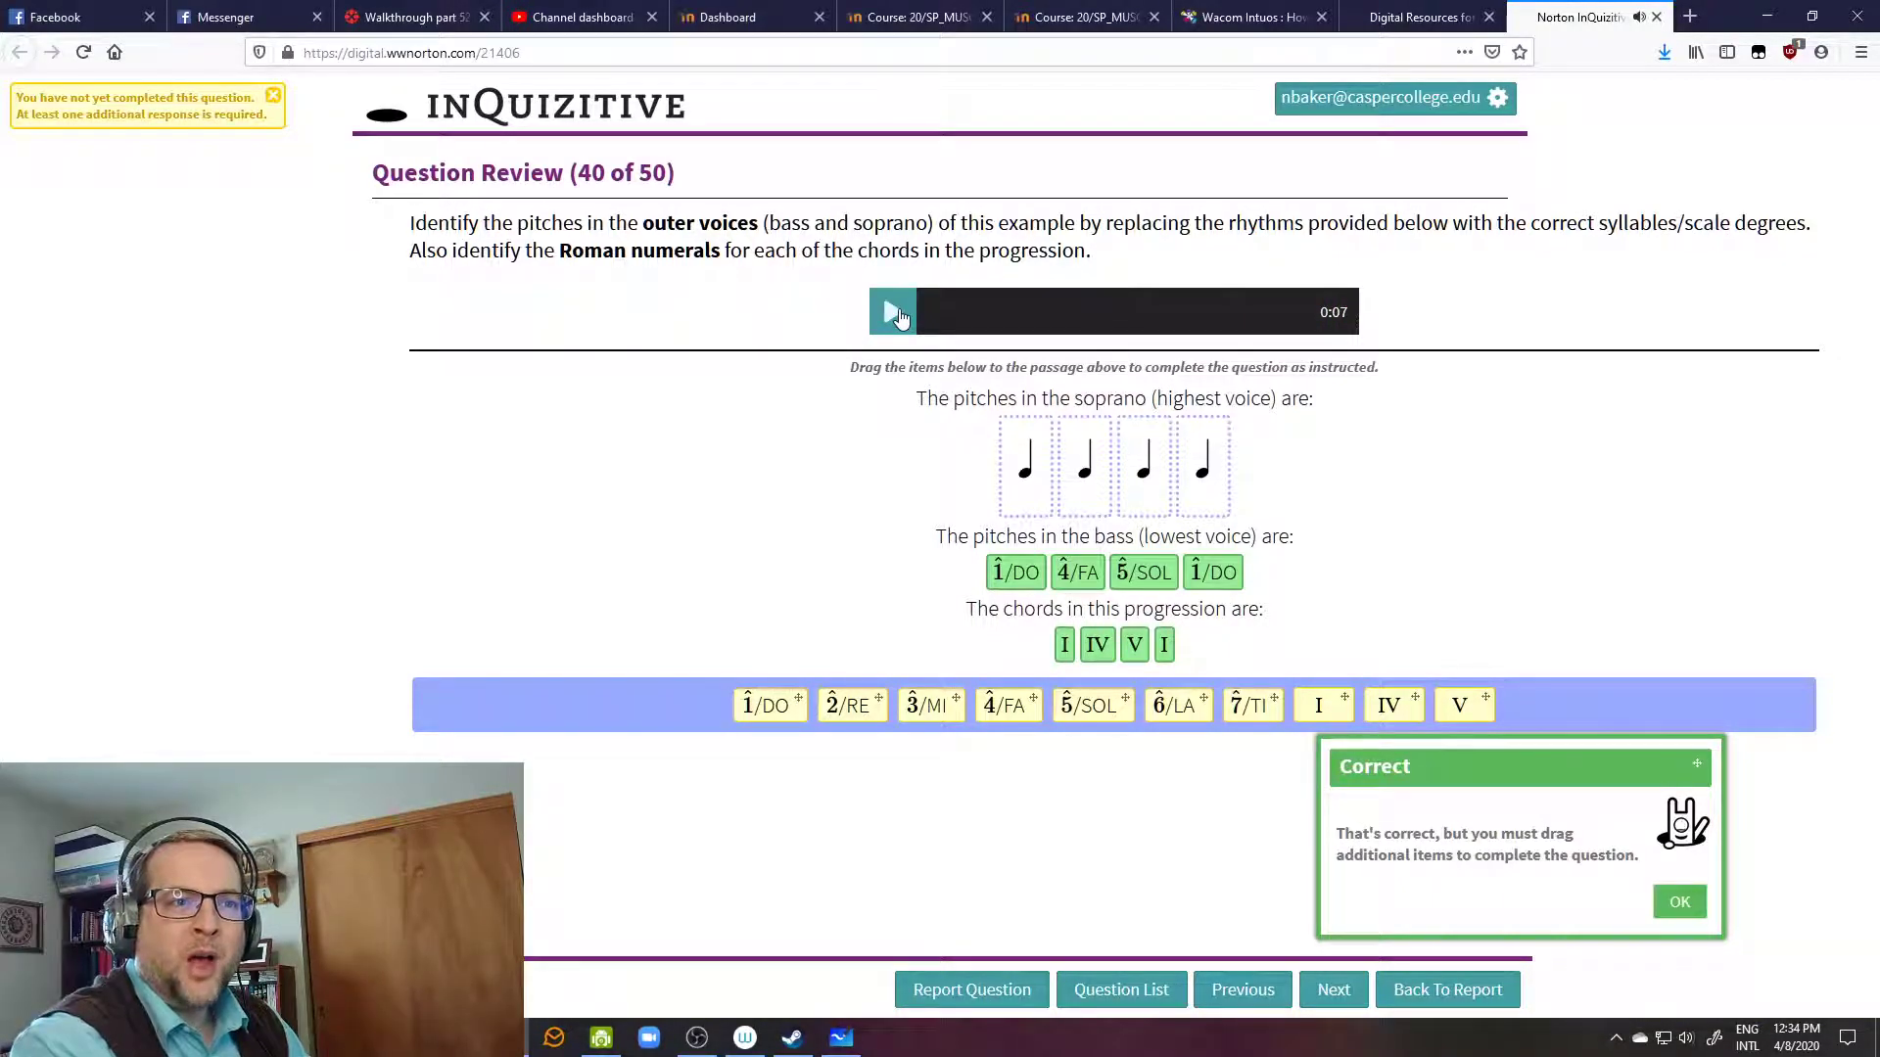